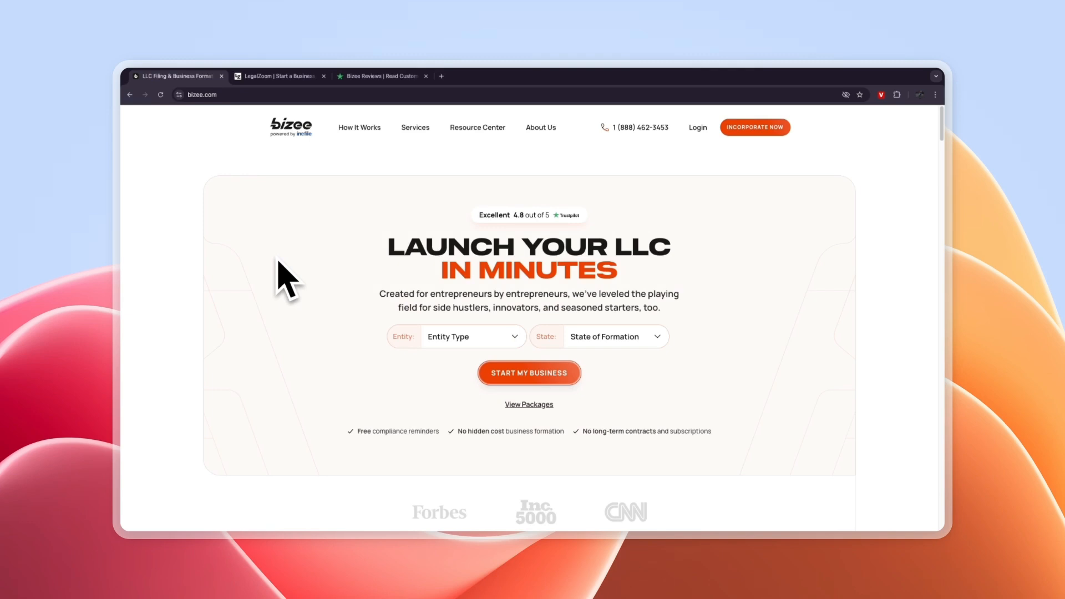
Step: Jump via View Packages to Bizee's comparison of Basic $0, Standard $199 and Premium $299
{"action": "left_click", "coordinate": [279, 76]}
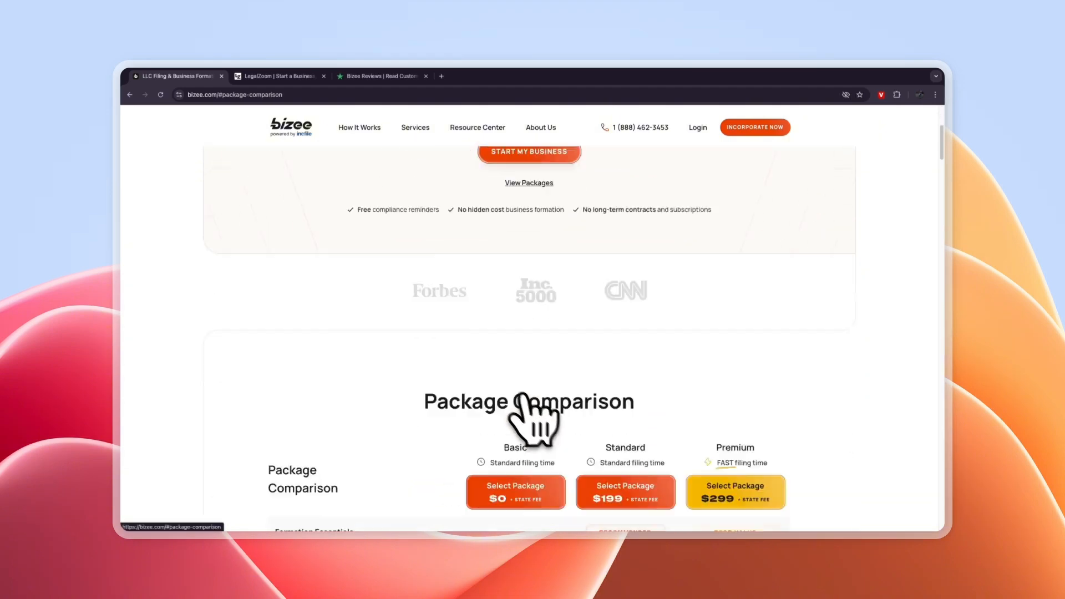
Step: Review Formation, Compliance and Finance rows, noting Basic extras like EIN $70 and Operating Agreement $99
{"action": "scroll", "scroll_direction": "down", "scroll_amount": 3}
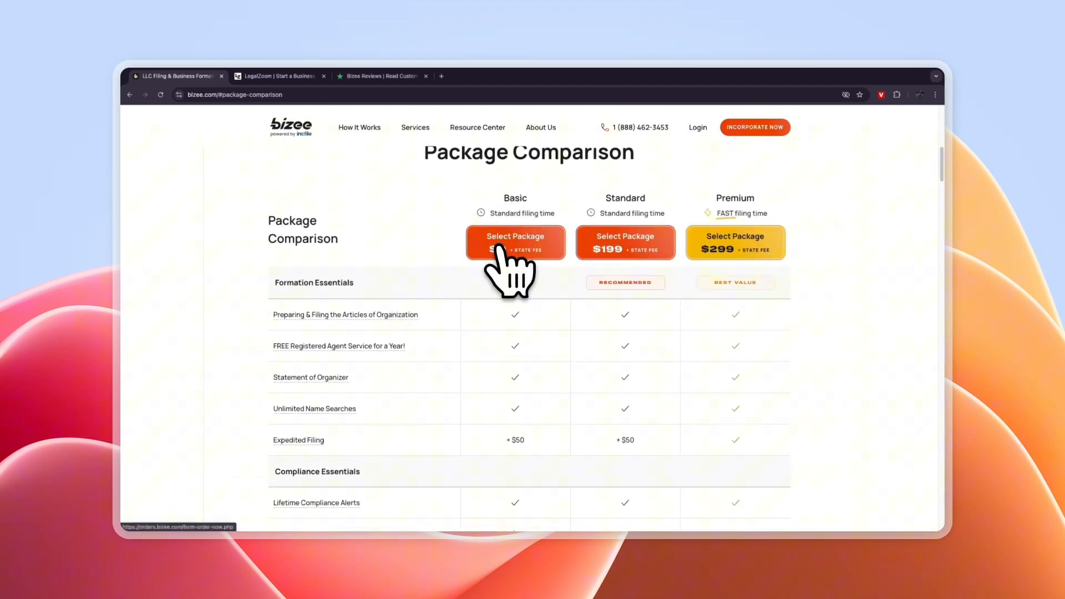
{"action": "mouse_move", "coordinate": [513, 221]}
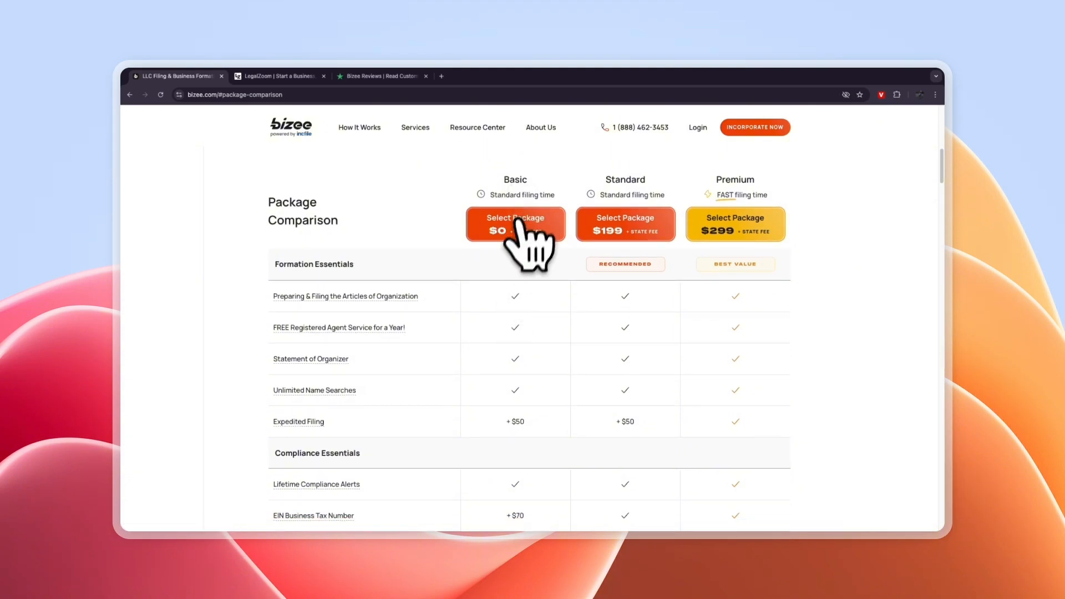
{"action": "mouse_move", "coordinate": [461, 320]}
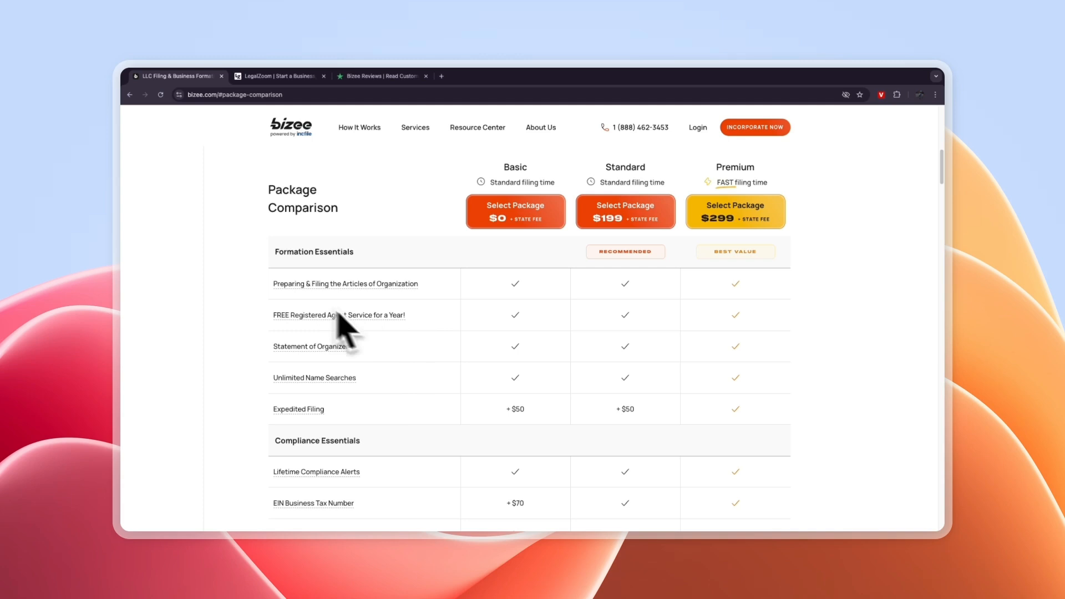
{"action": "mouse_move", "coordinate": [337, 343]}
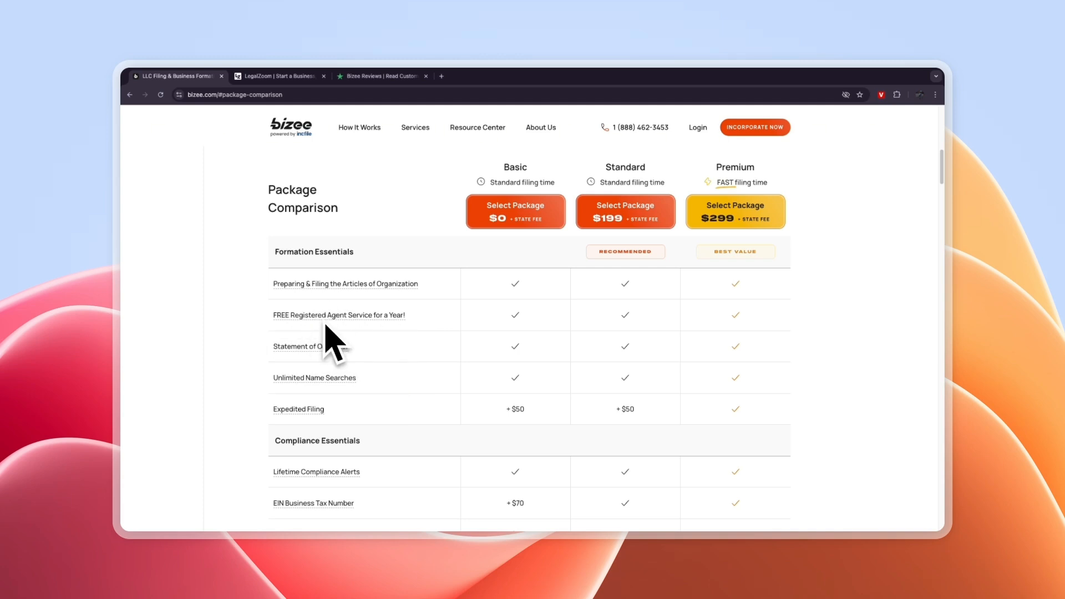
{"action": "scroll", "scroll_direction": "down", "scroll_amount": 3}
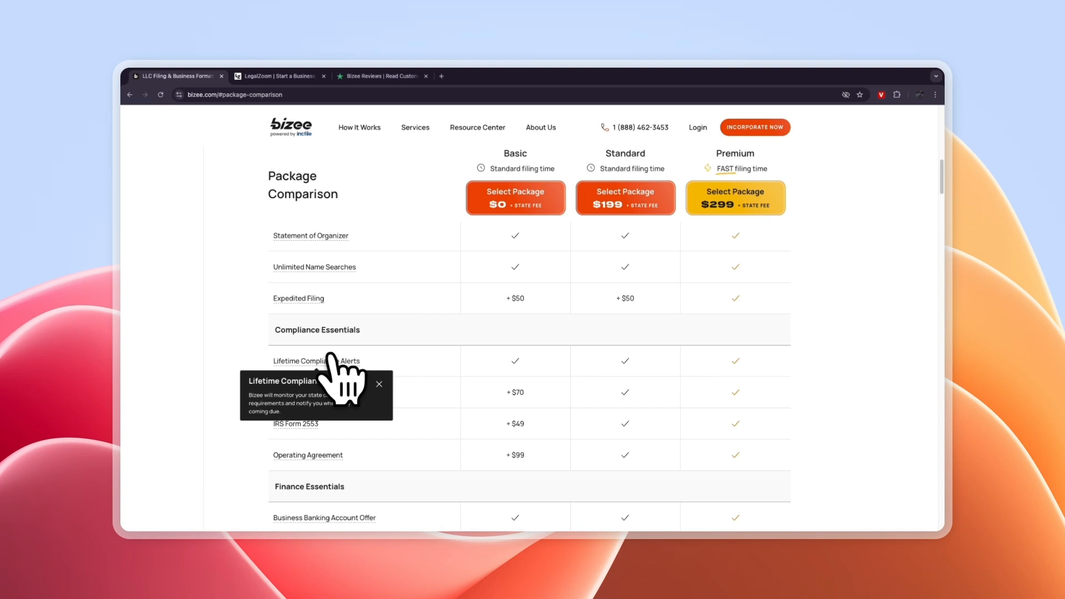
{"action": "scroll", "scroll_direction": "down", "scroll_amount": 3}
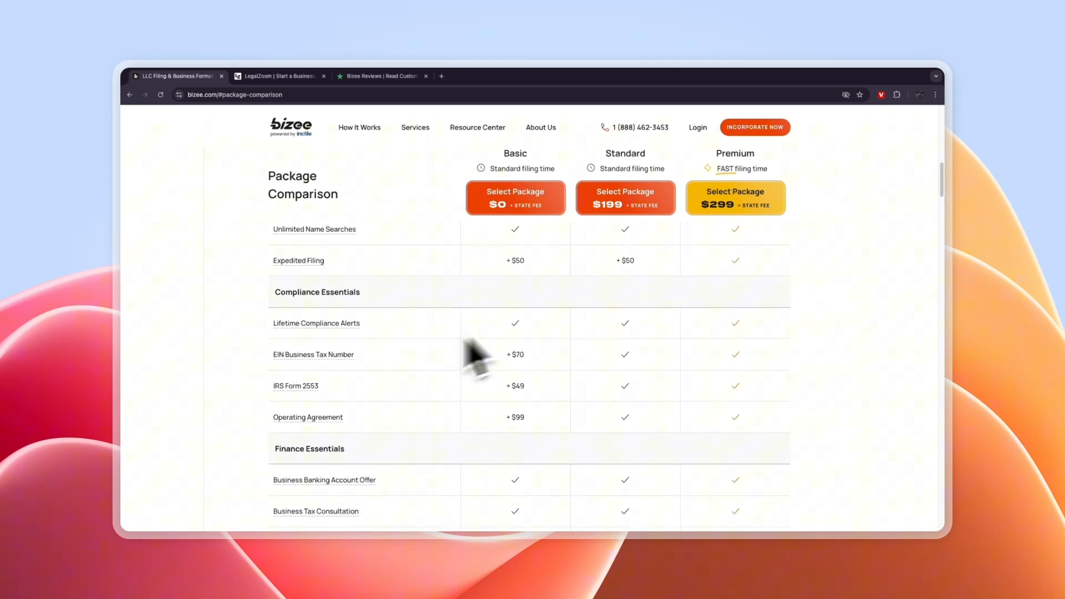
{"action": "scroll", "scroll_direction": "down", "scroll_amount": 3}
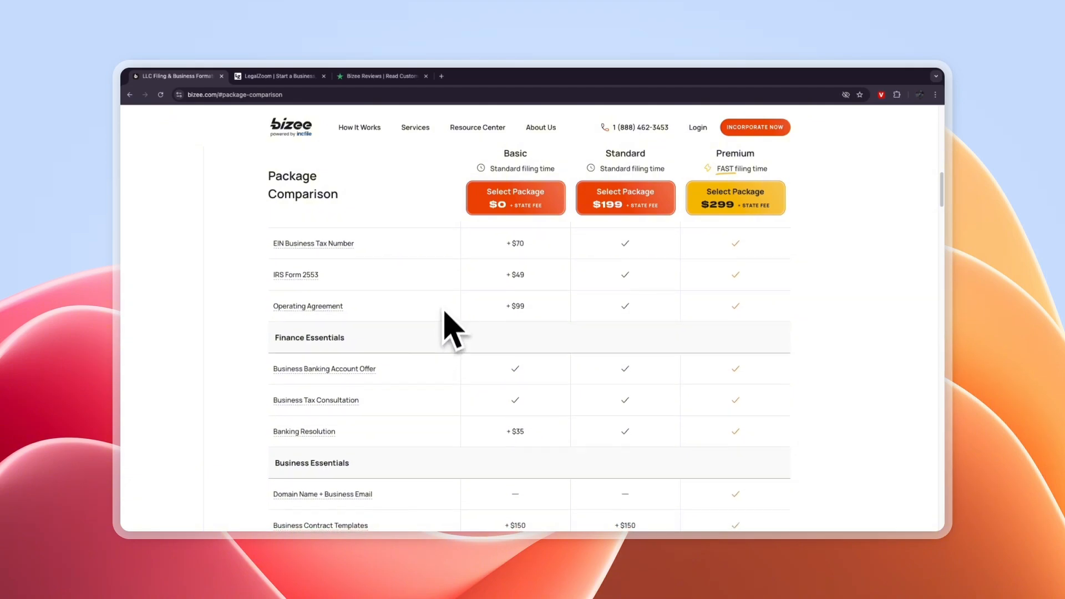
Step: Review Support and Tools rows (contract templates +$150, domain Premium-only), then return to Compliance Essentials
{"action": "scroll", "scroll_direction": "down", "scroll_amount": 3}
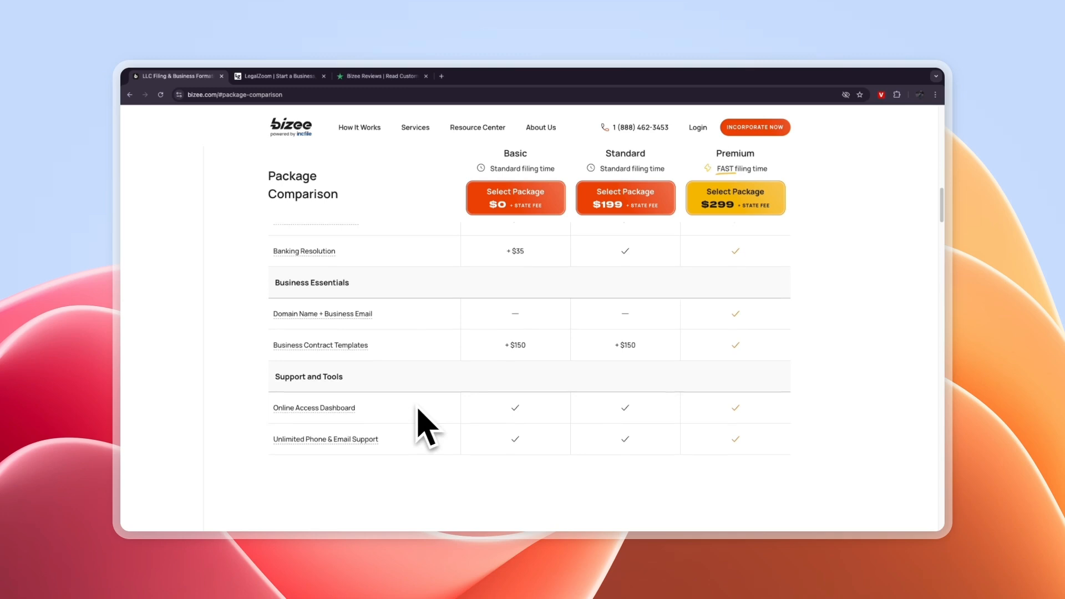
{"action": "scroll", "scroll_direction": "up", "scroll_amount": 3}
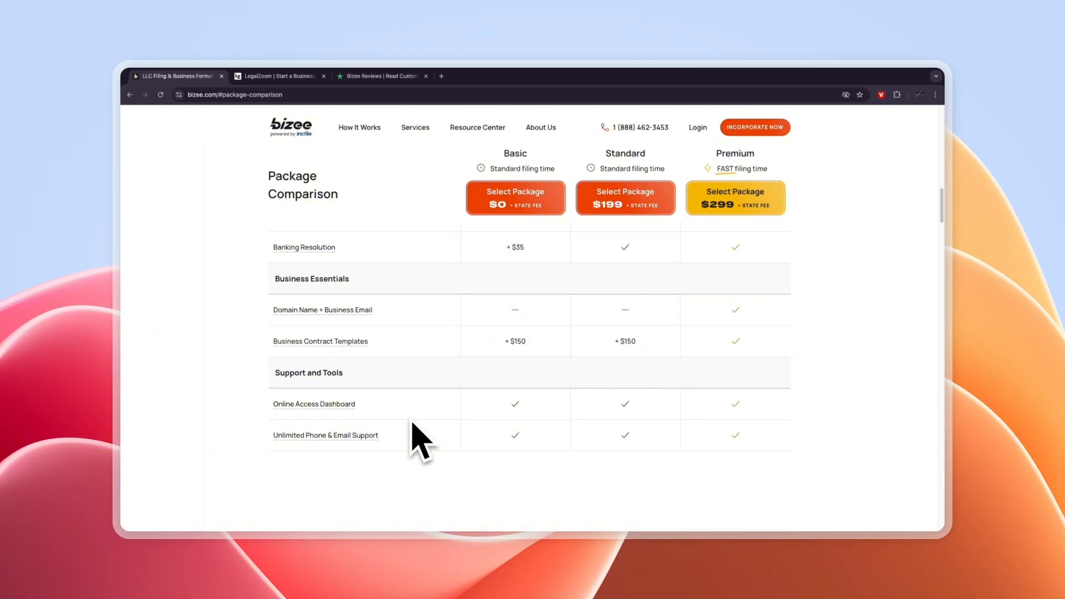
{"action": "scroll", "scroll_direction": "up", "scroll_amount": 3}
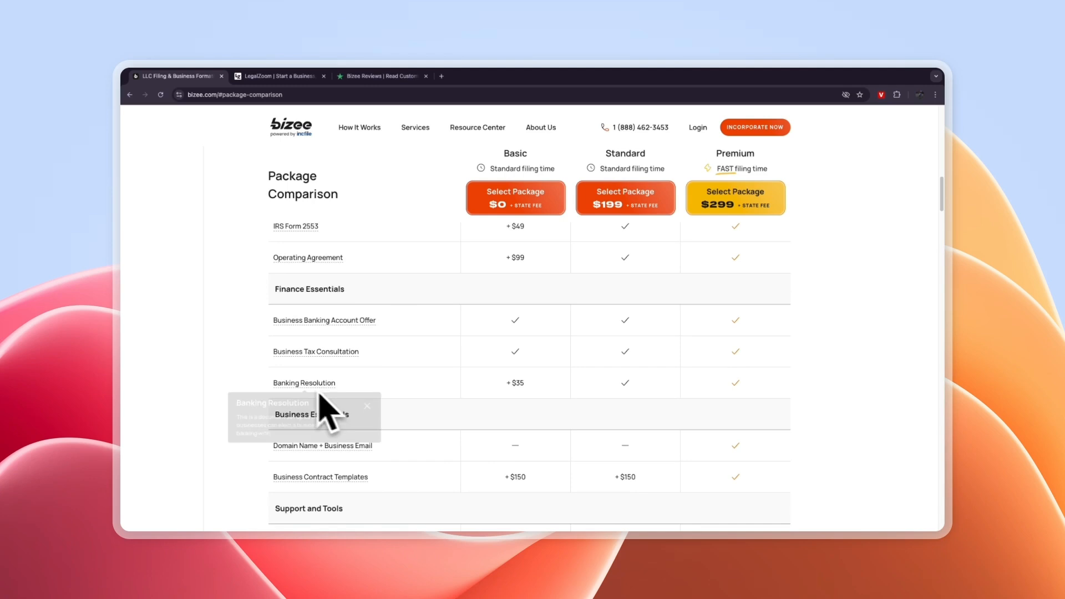
{"action": "scroll", "scroll_direction": "up", "scroll_amount": 3}
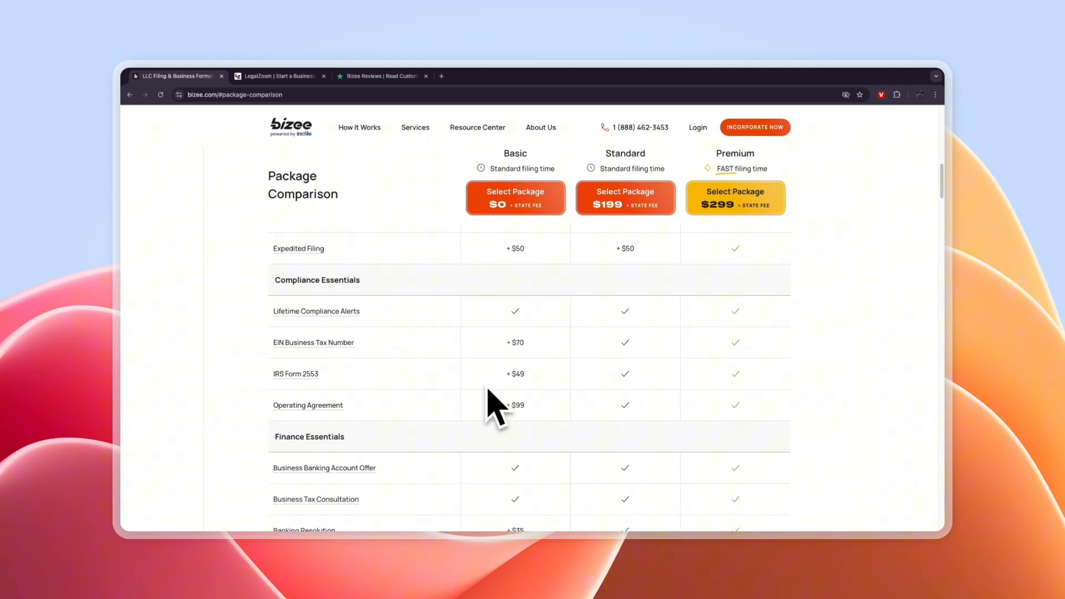
{"action": "scroll", "scroll_direction": "up", "scroll_amount": 3}
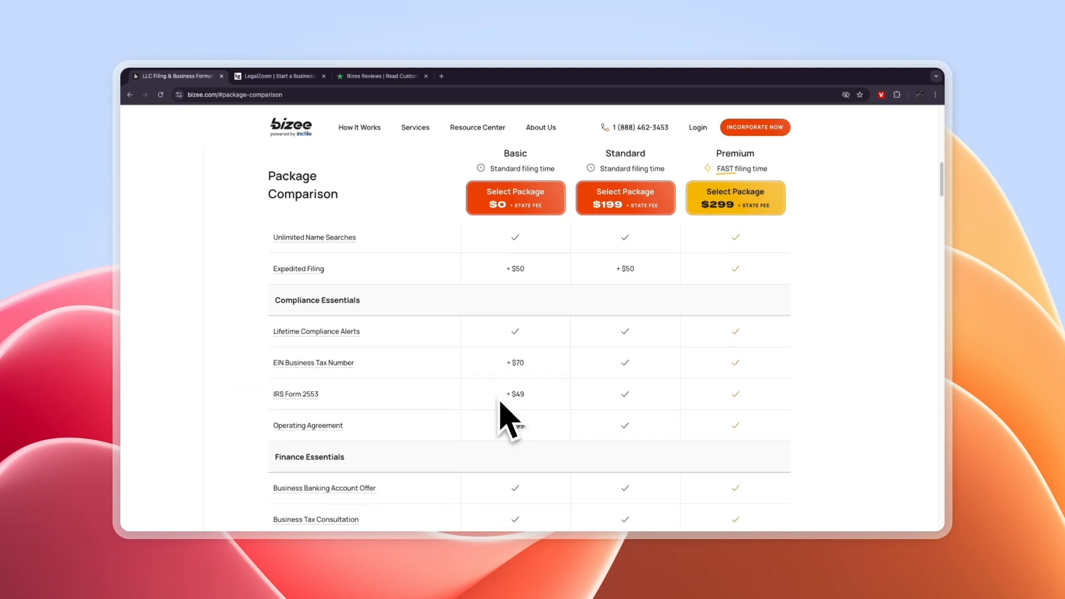
{"action": "mouse_move", "coordinate": [624, 151]}
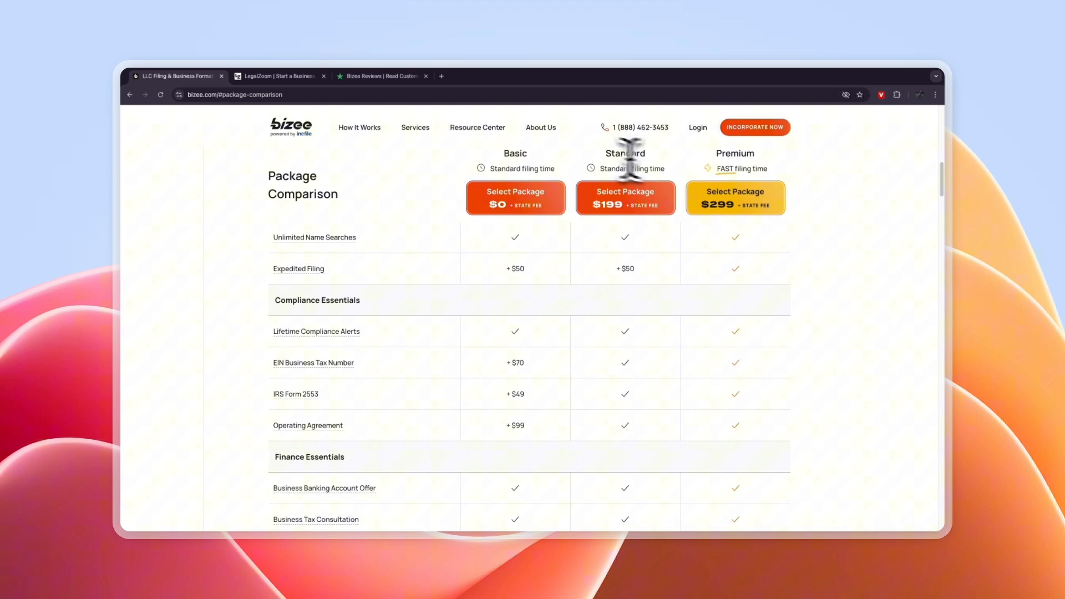
Step: Recheck the table header and compliance add-on prices, then move to the LegalZoom site
{"action": "scroll", "scroll_direction": "up", "scroll_amount": 3}
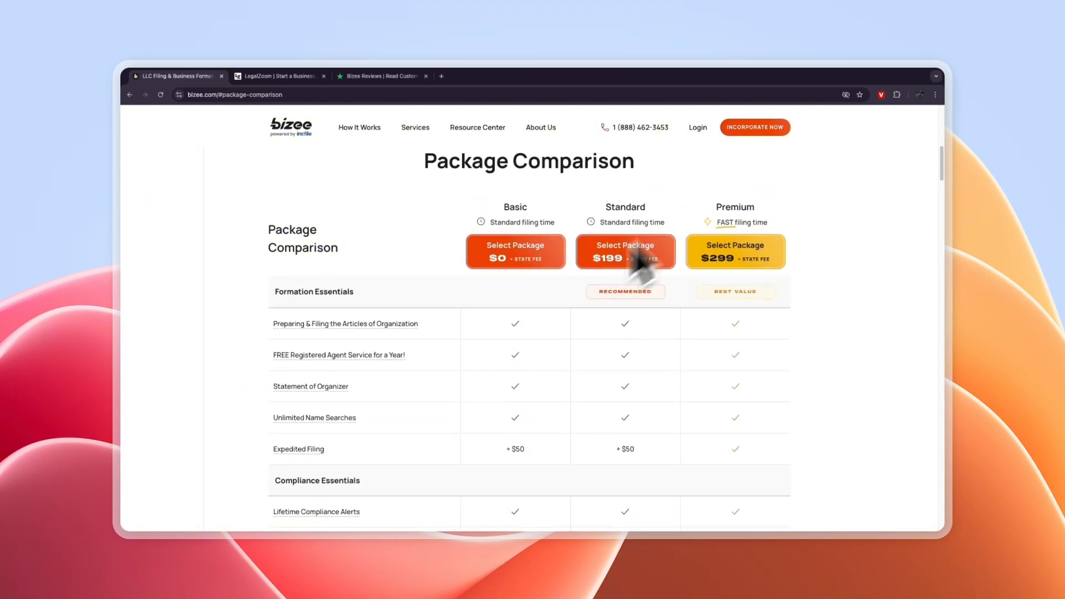
{"action": "mouse_move", "coordinate": [698, 445]}
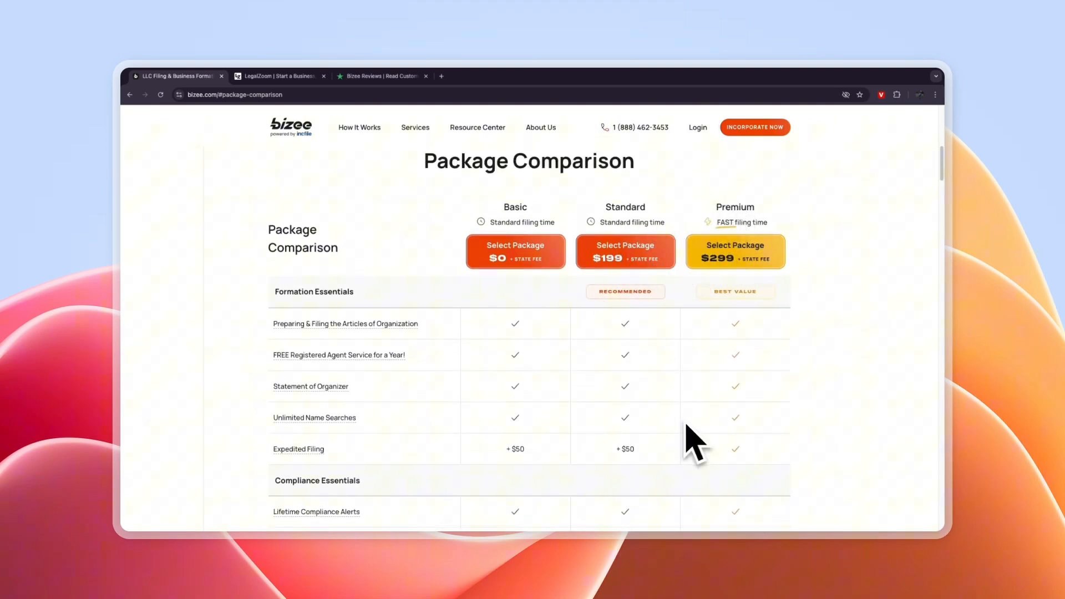
{"action": "scroll", "scroll_direction": "down", "scroll_amount": 3}
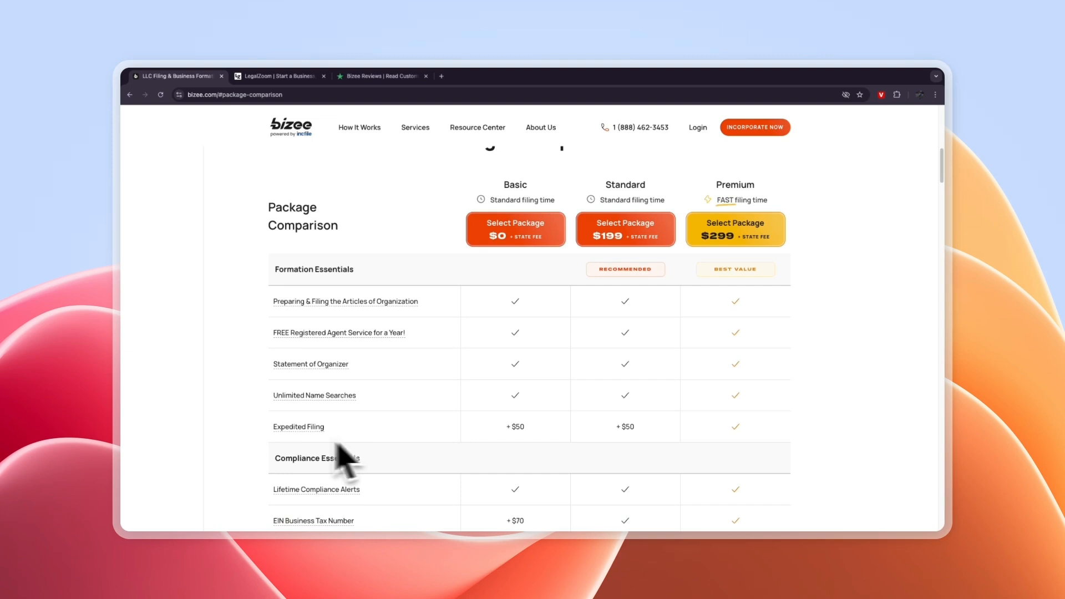
{"action": "mouse_move", "coordinate": [571, 455]}
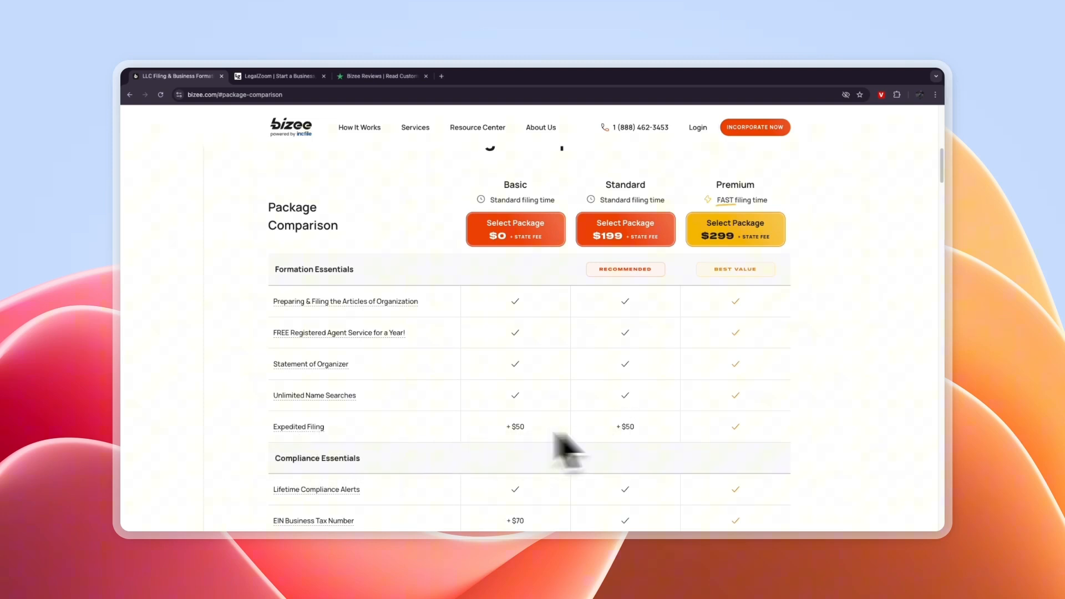
{"action": "scroll", "scroll_direction": "down", "scroll_amount": 3}
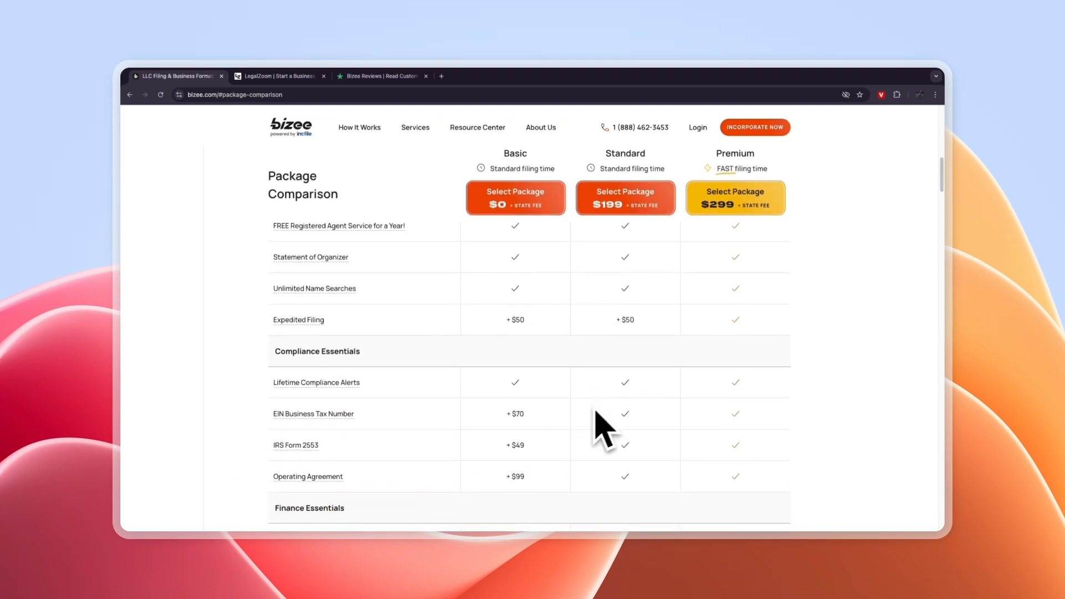
{"action": "scroll", "scroll_direction": "down", "scroll_amount": 3}
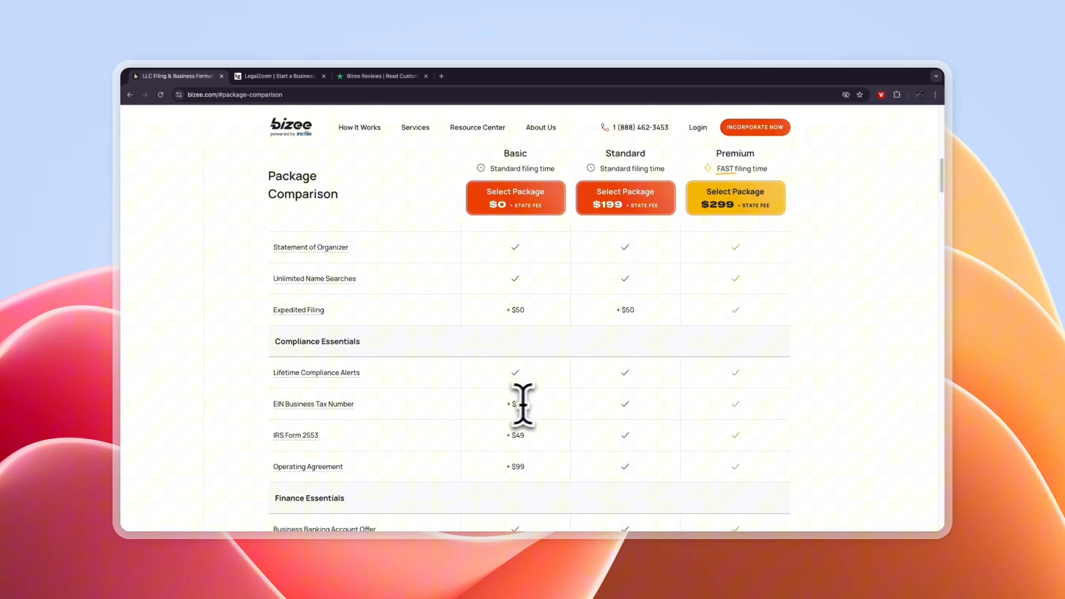
{"action": "mouse_move", "coordinate": [512, 458]}
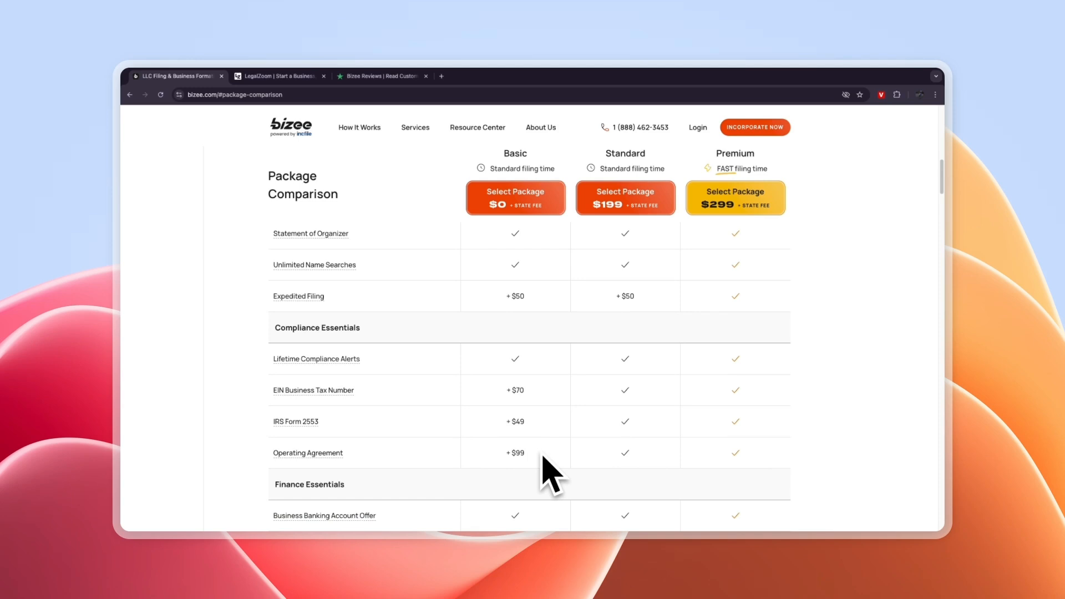
{"action": "mouse_move", "coordinate": [624, 171]}
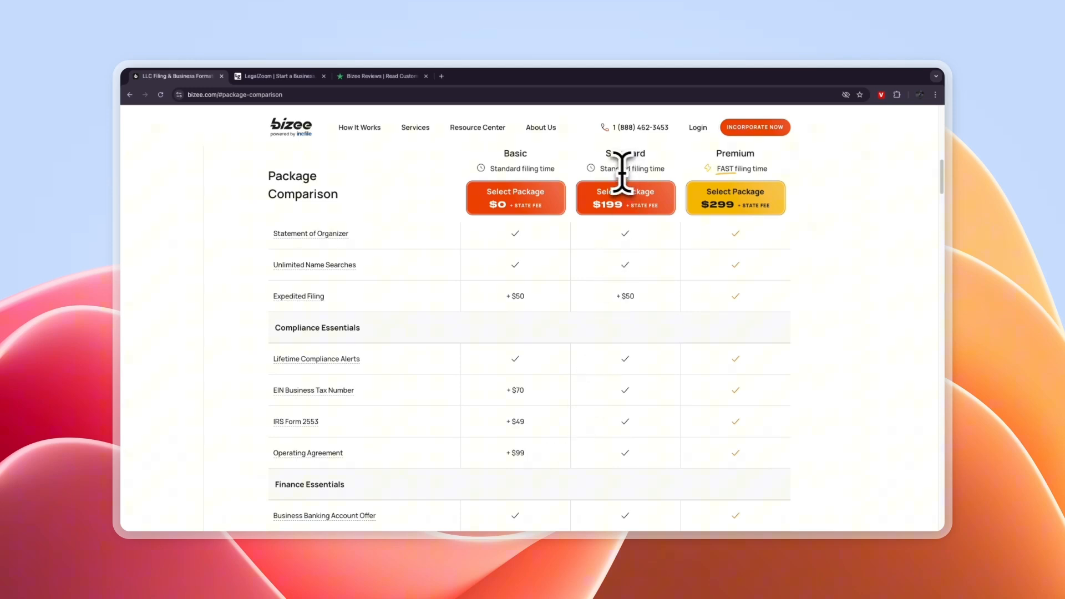
{"action": "mouse_move", "coordinate": [631, 198]}
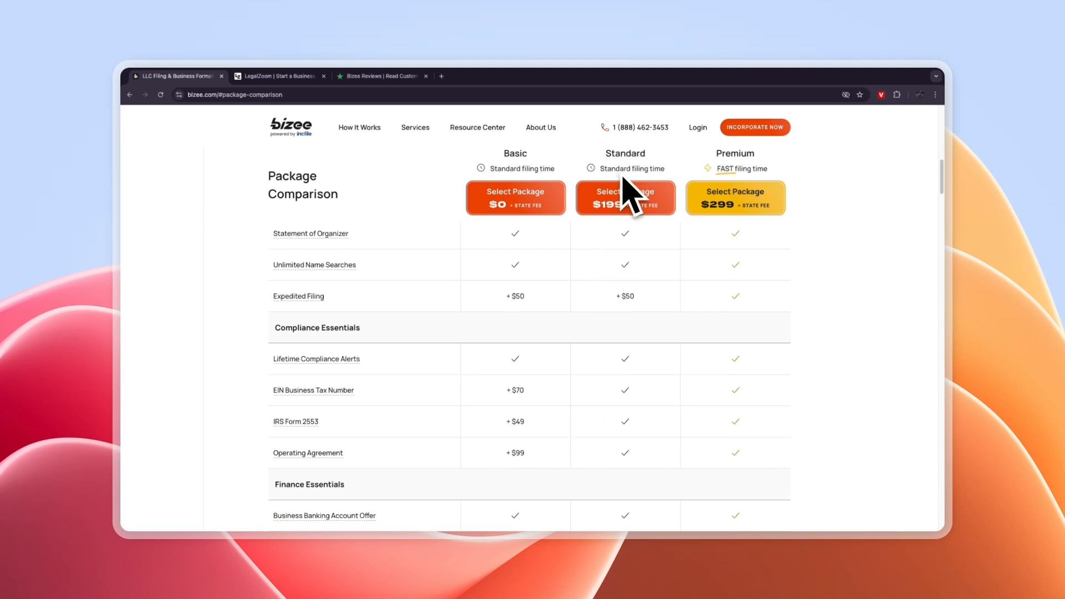
{"action": "left_click", "coordinate": [279, 75]}
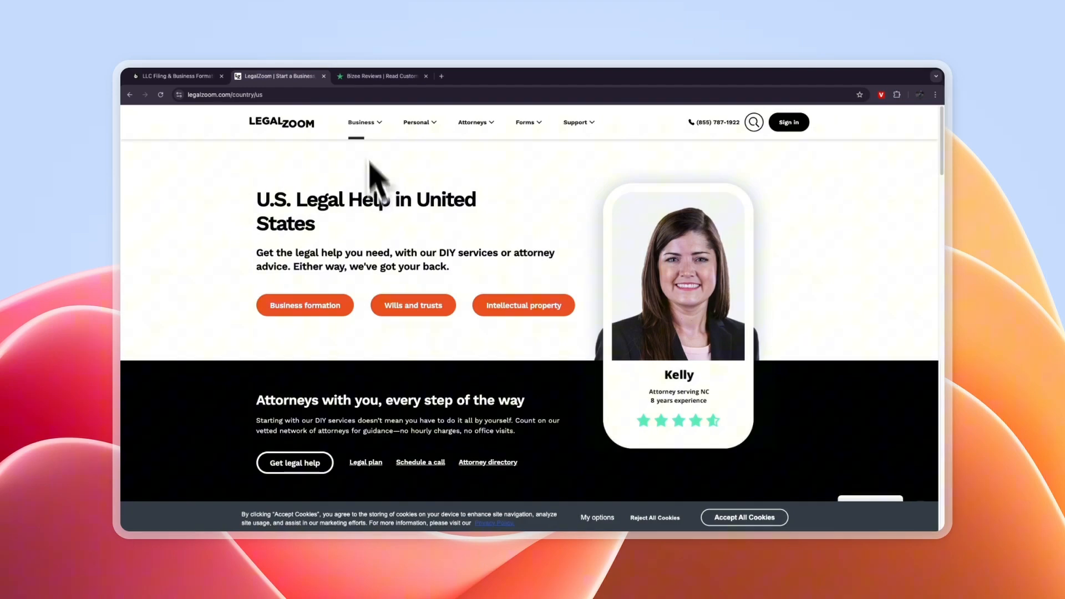
Step: Reach LegalZoom's LLC formation pricing cards showing Basic $0, Pro $249 and Premium $299 features
{"action": "left_click", "coordinate": [360, 122]}
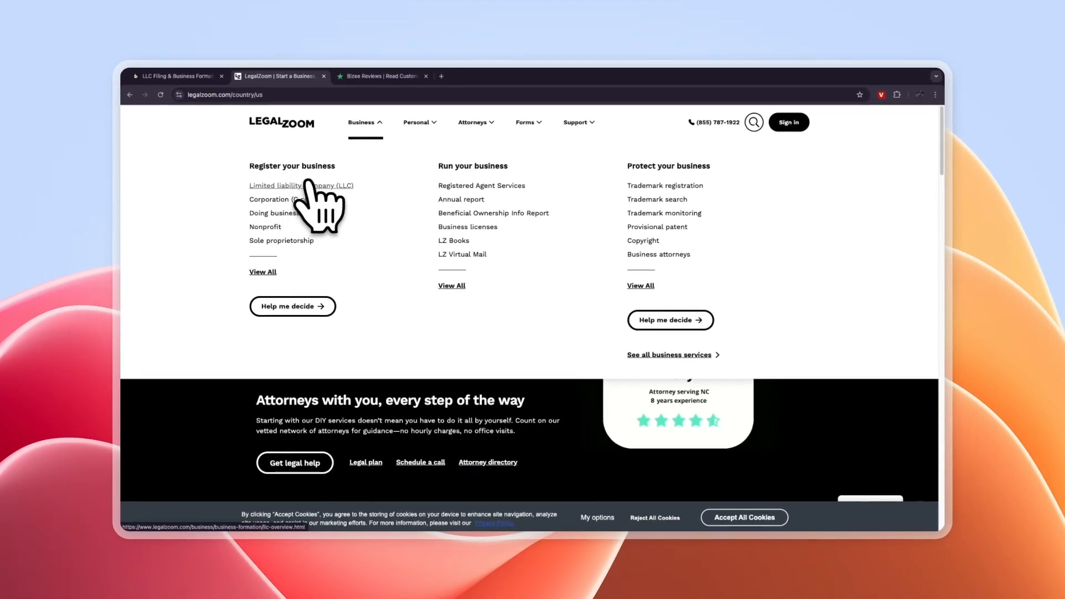
{"action": "left_click", "coordinate": [300, 185]}
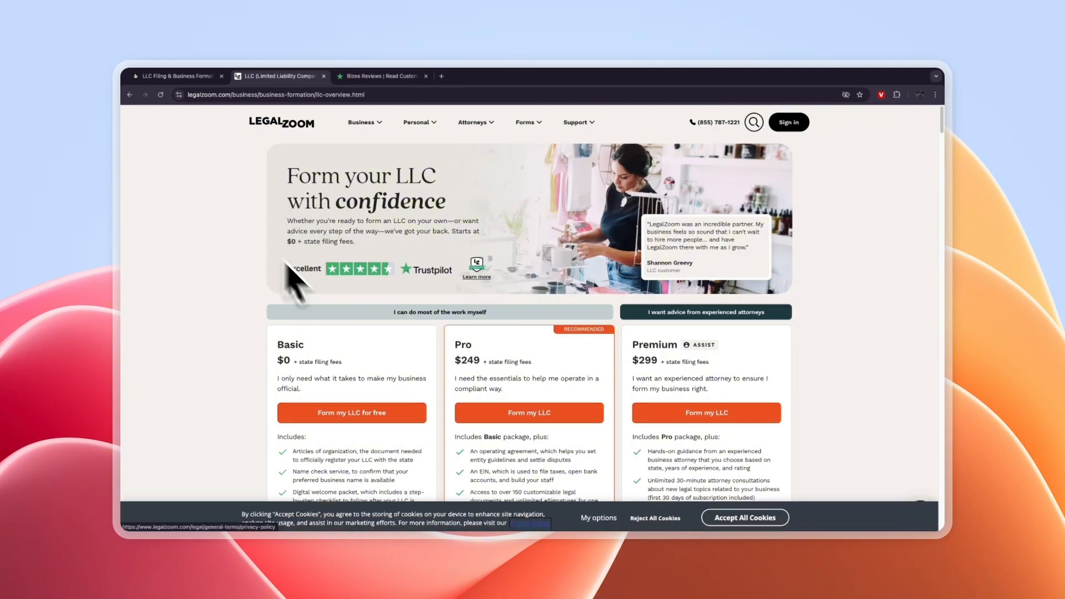
{"action": "scroll", "scroll_direction": "down", "scroll_amount": 3}
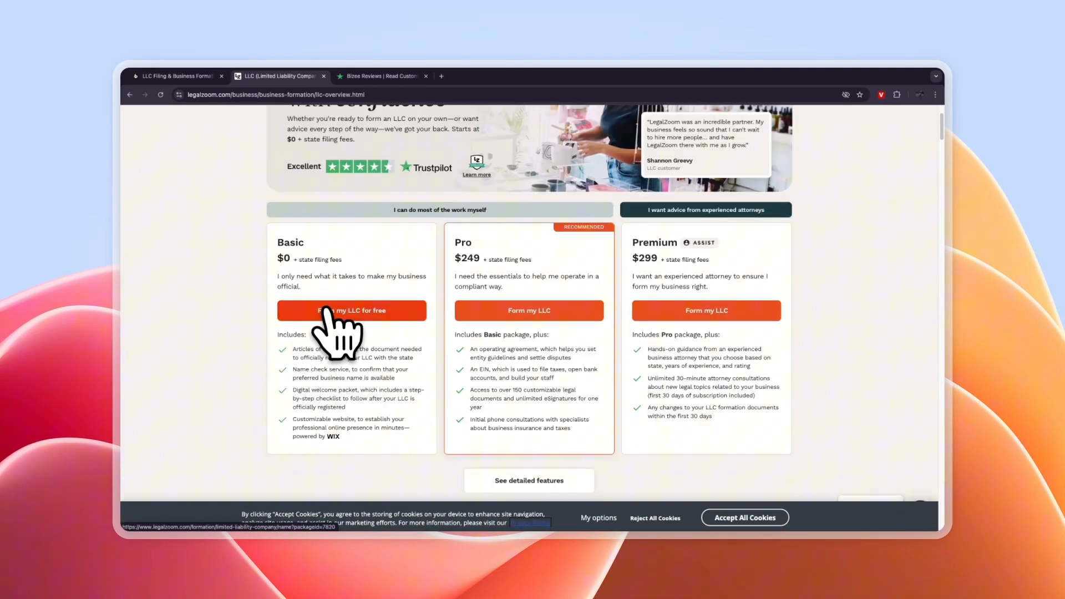
{"action": "mouse_move", "coordinate": [329, 289]}
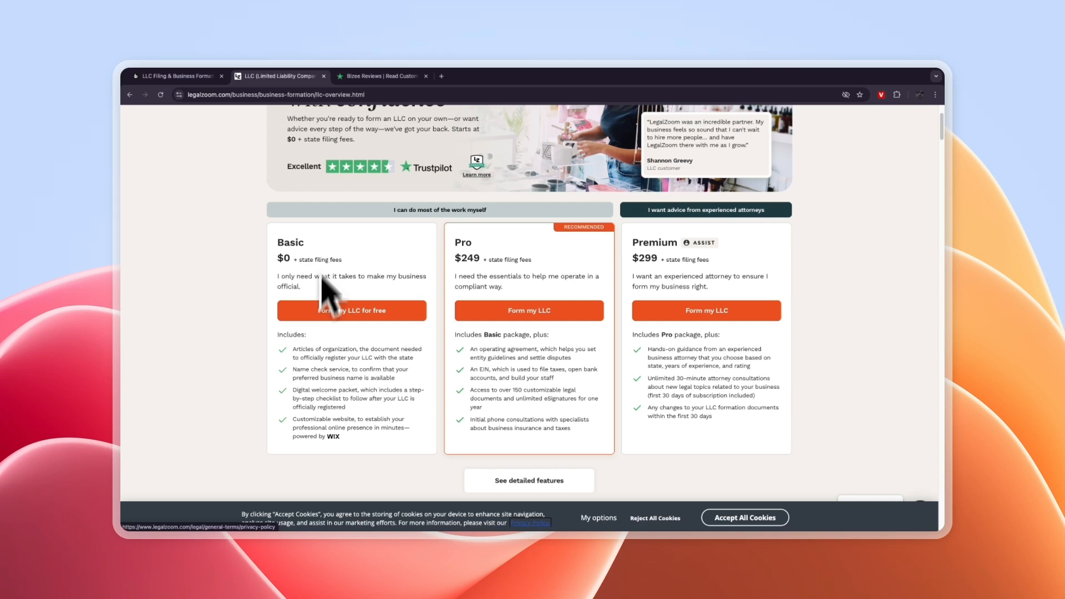
{"action": "mouse_move", "coordinate": [337, 298]}
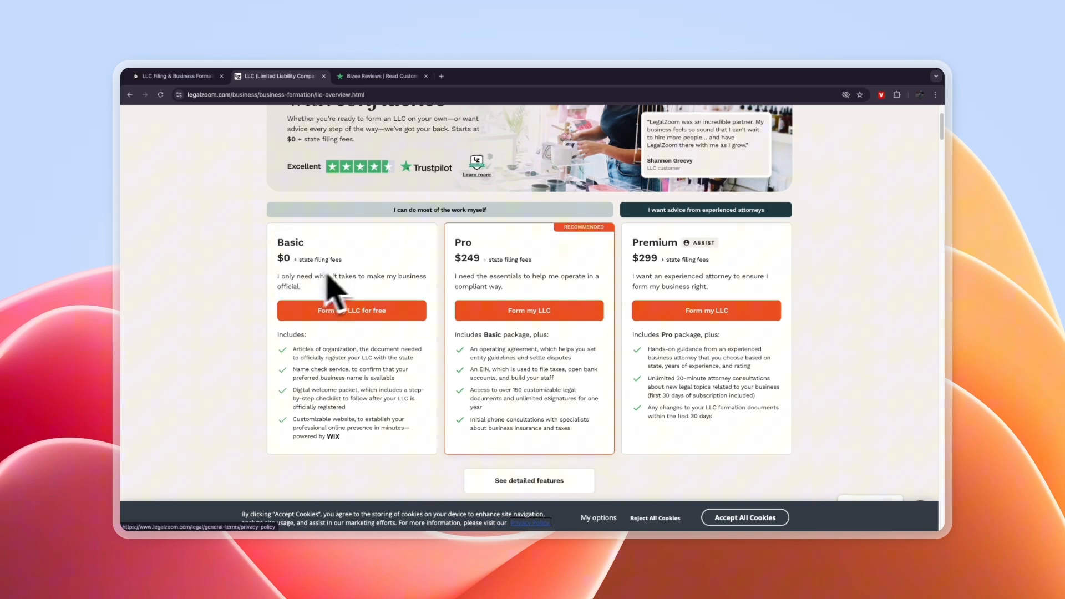
{"action": "mouse_move", "coordinate": [343, 298]}
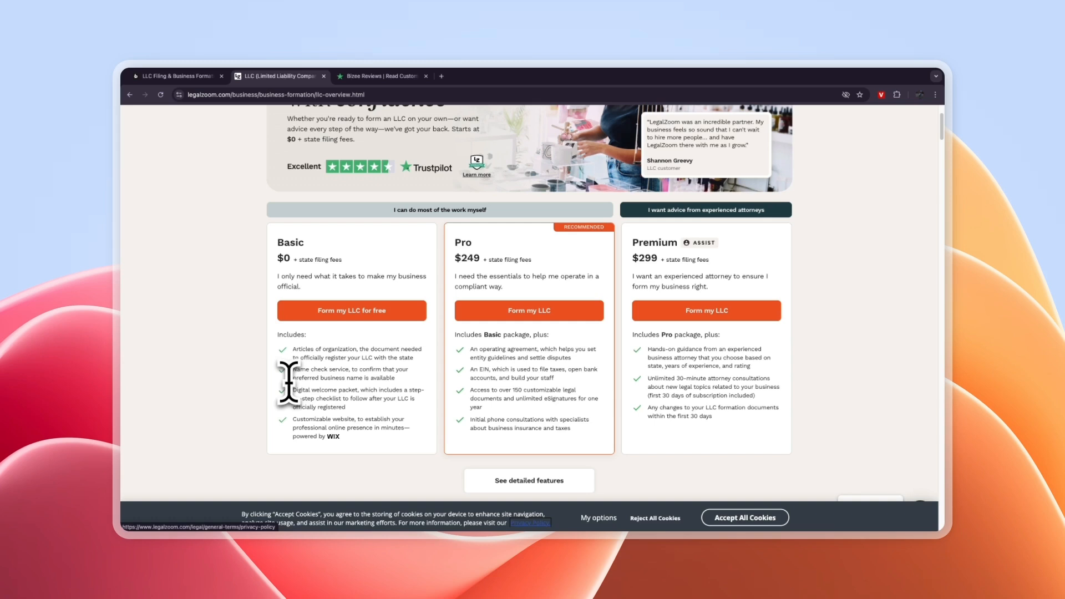
{"action": "mouse_move", "coordinate": [470, 289]}
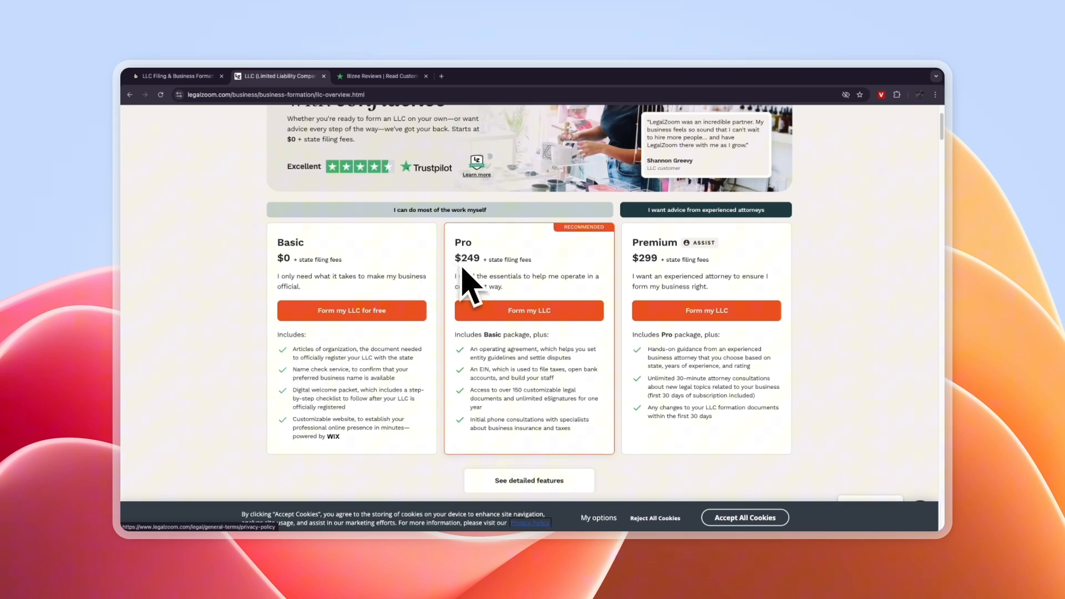
{"action": "scroll", "scroll_direction": "down", "scroll_amount": 3}
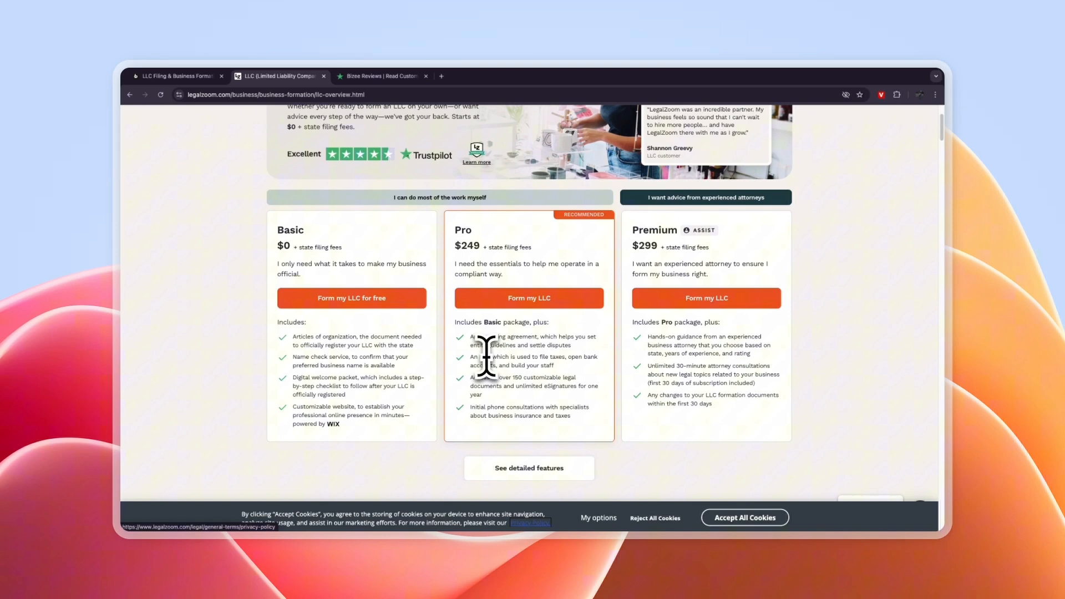
{"action": "mouse_move", "coordinate": [512, 378]}
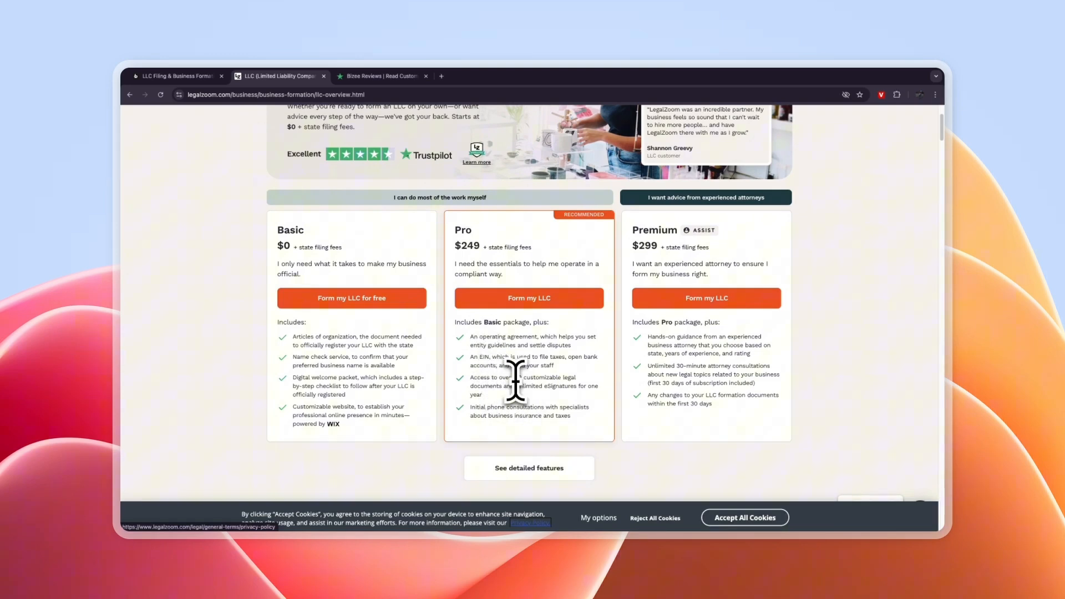
{"action": "mouse_move", "coordinate": [539, 414]}
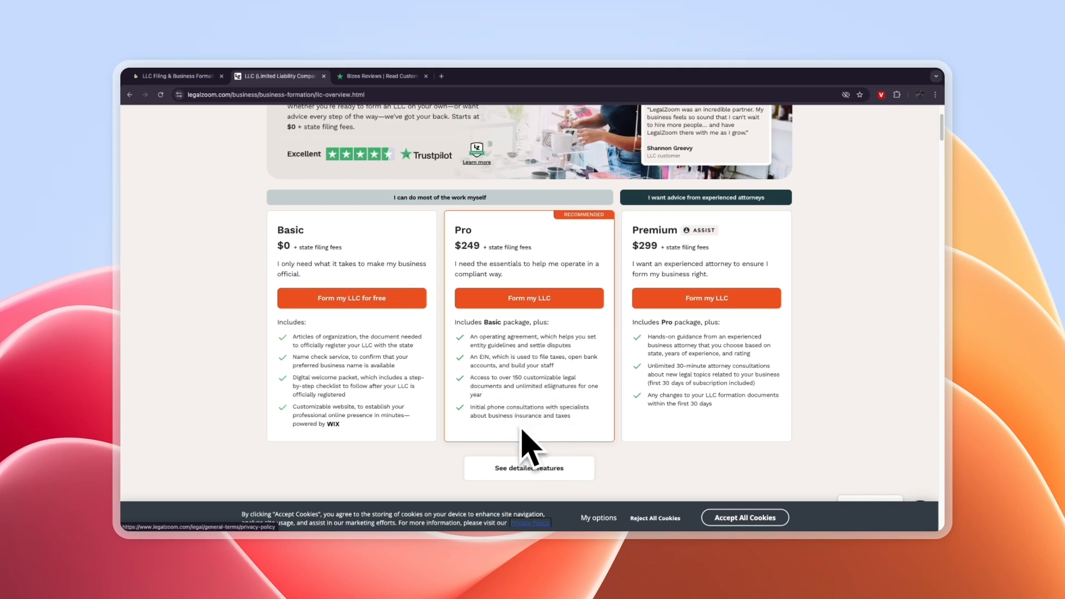
{"action": "mouse_move", "coordinate": [528, 444]}
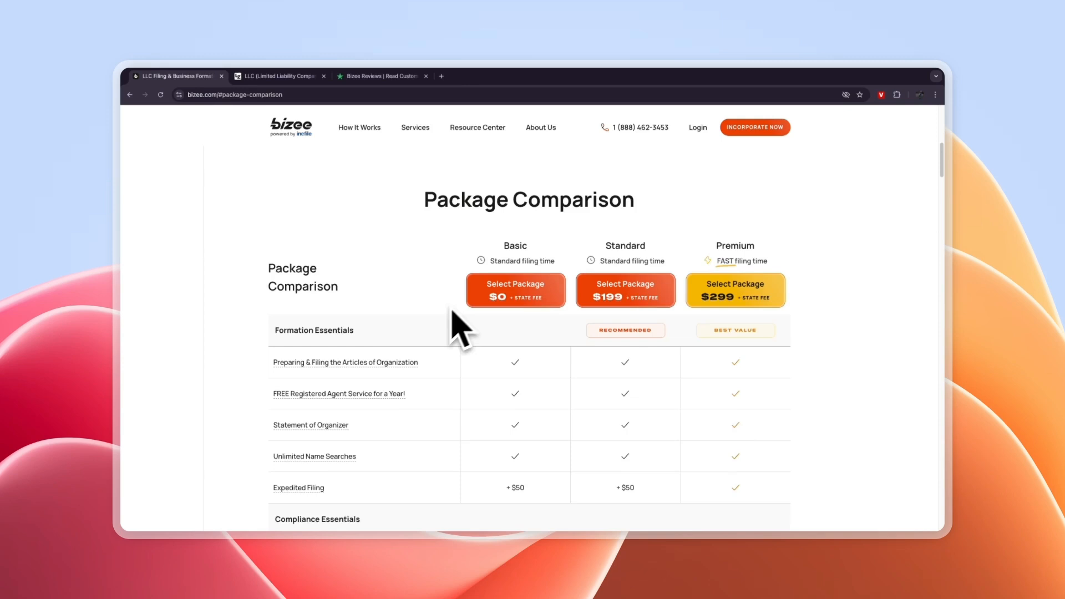
Step: Set Bizee's $199 Standard against LegalZoom's $249 Pro and $299 Premium, focusing the Premium price
{"action": "scroll", "scroll_direction": "down", "scroll_amount": 3}
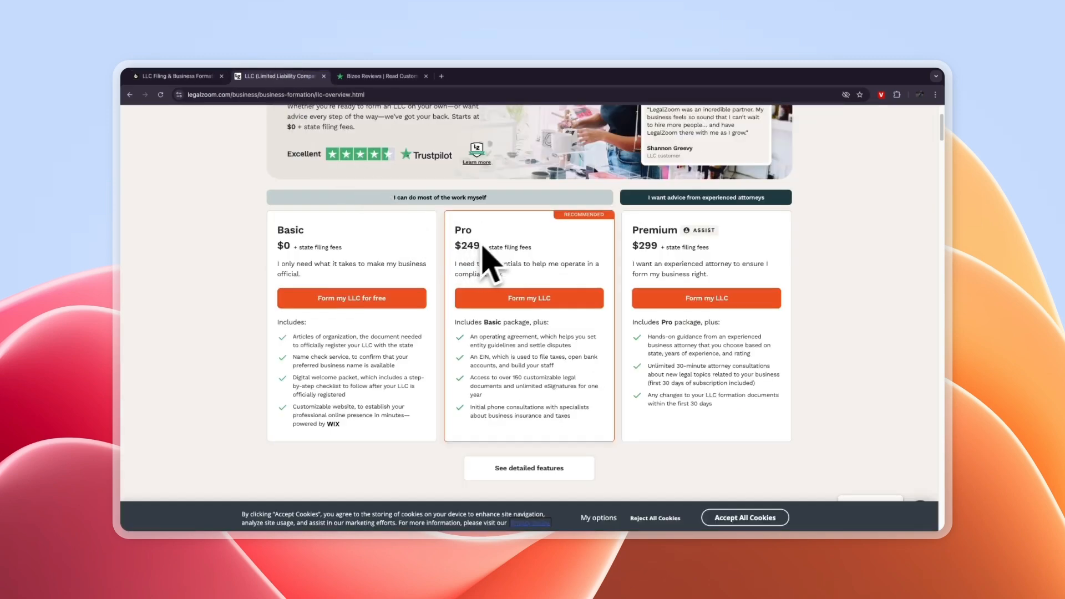
{"action": "mouse_move", "coordinate": [476, 259]}
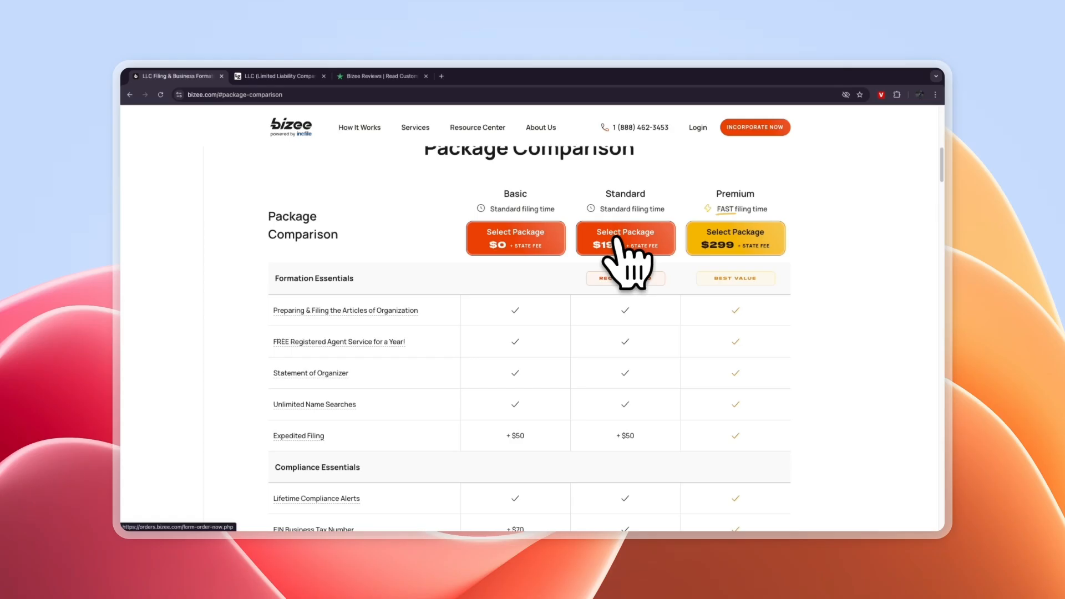
{"action": "left_click", "coordinate": [624, 238]}
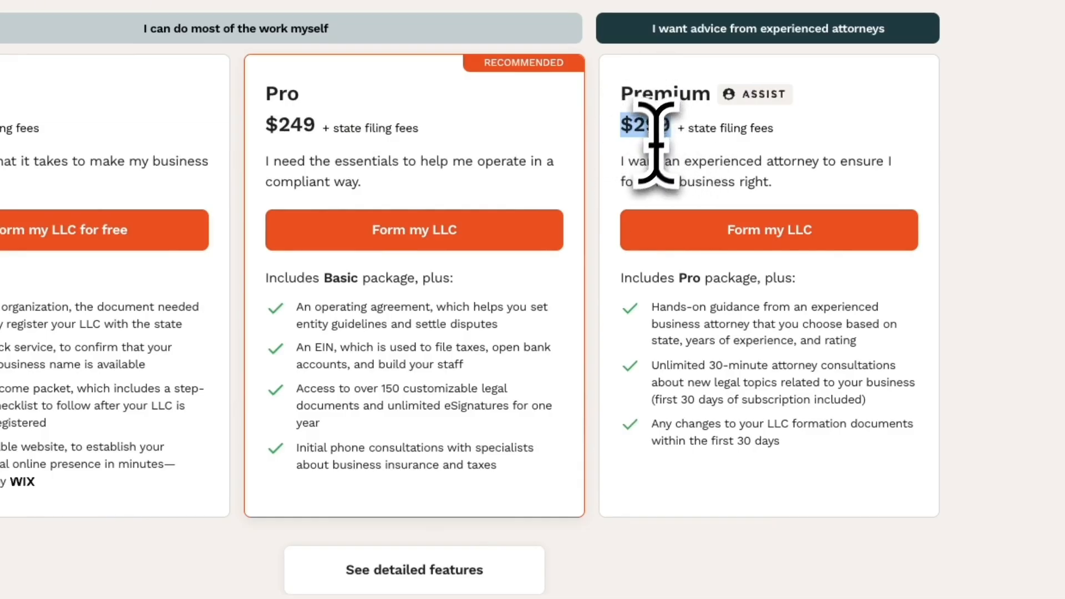
{"action": "mouse_move", "coordinate": [665, 143]}
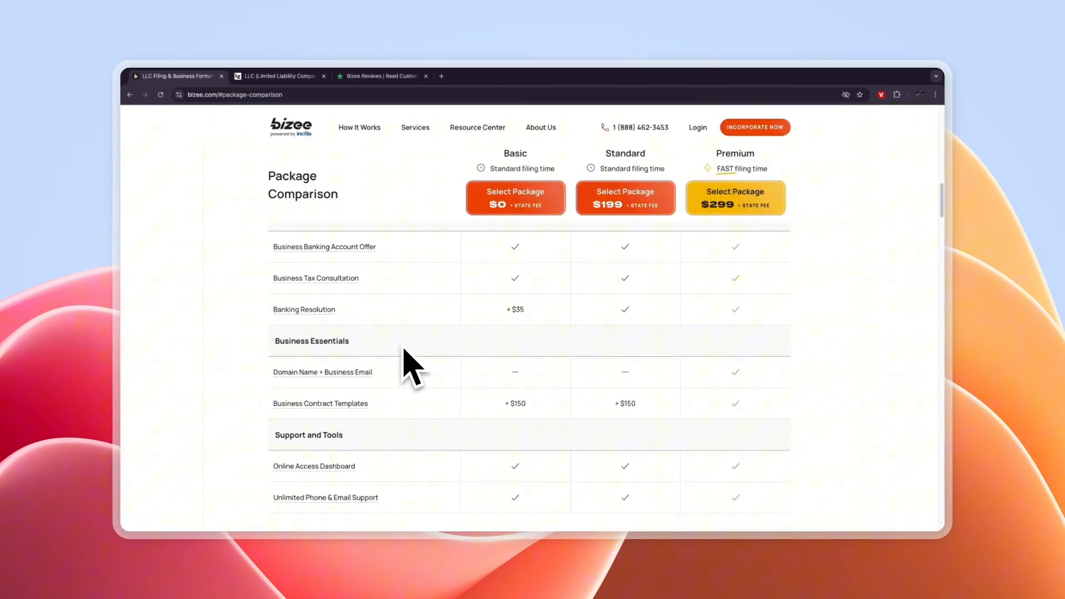
Step: Recheck Bizee Basic add-ons (EIN +$70, Operating Agreement +$99) against LegalZoom Pro's 150 legal documents
{"action": "scroll", "scroll_direction": "up", "scroll_amount": 3}
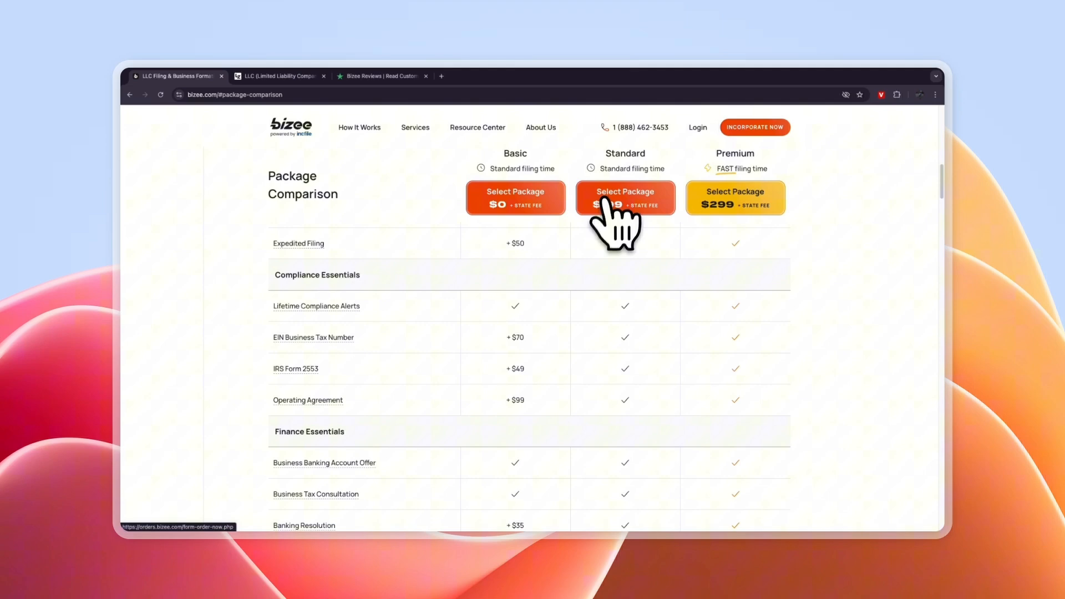
{"action": "mouse_move", "coordinate": [515, 333]}
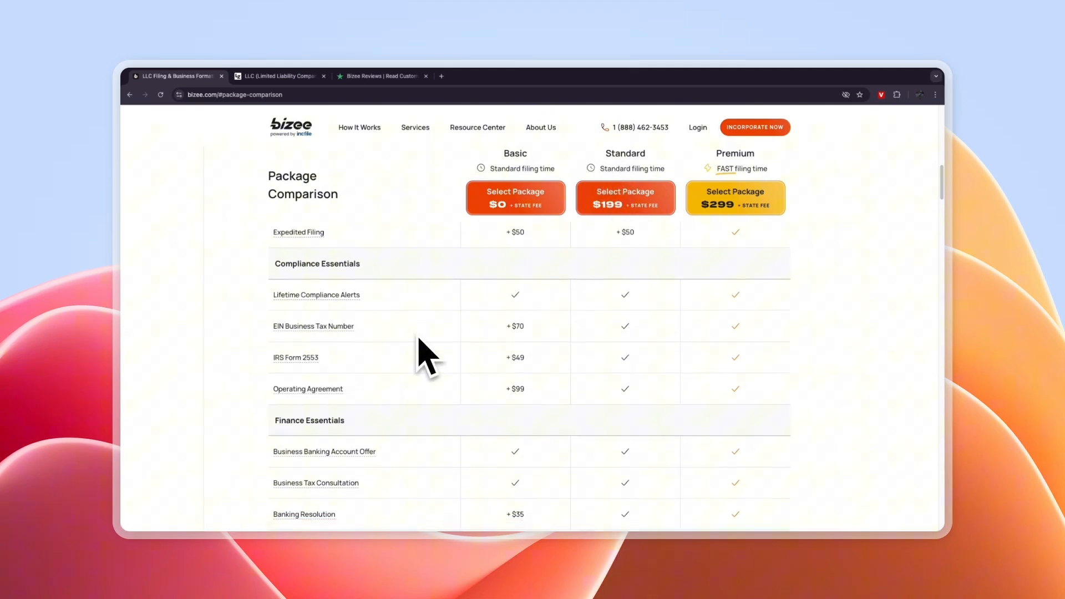
{"action": "scroll", "scroll_direction": "down", "scroll_amount": 3}
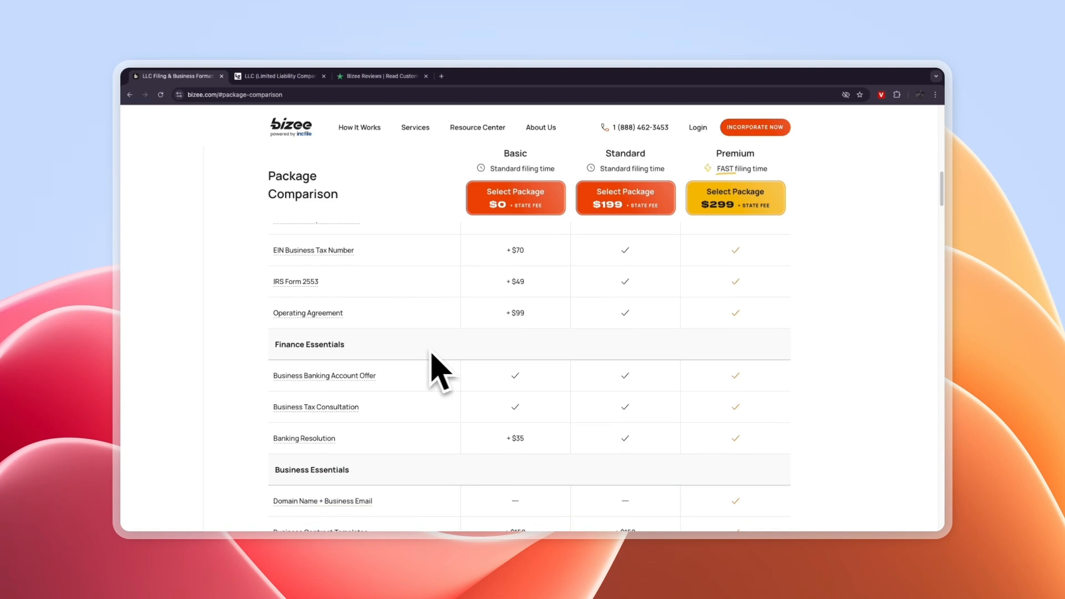
{"action": "scroll", "scroll_direction": "down", "scroll_amount": 3}
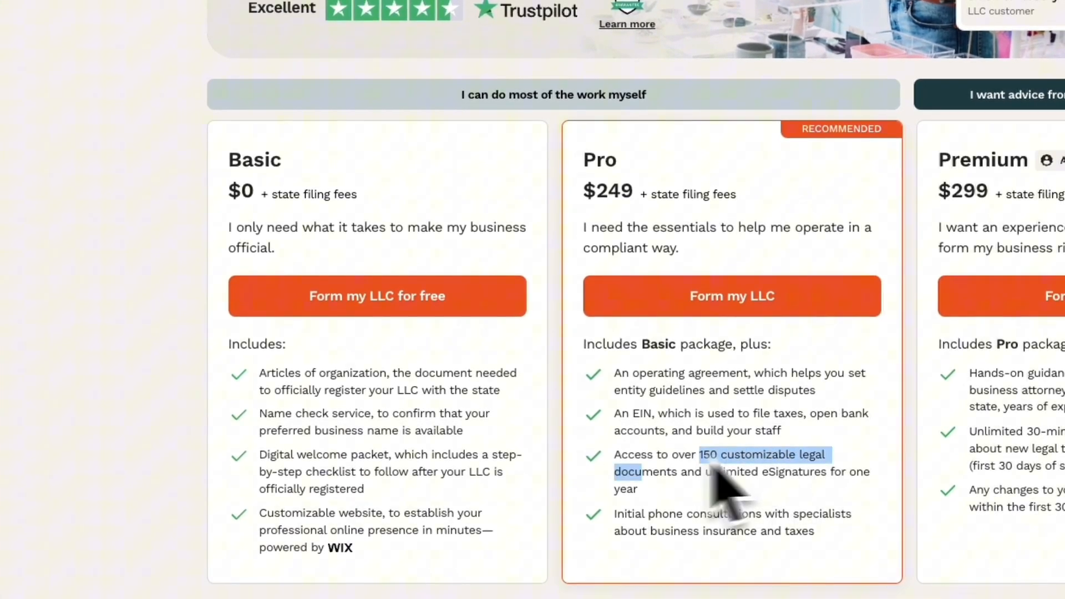
{"action": "mouse_move", "coordinate": [622, 241]}
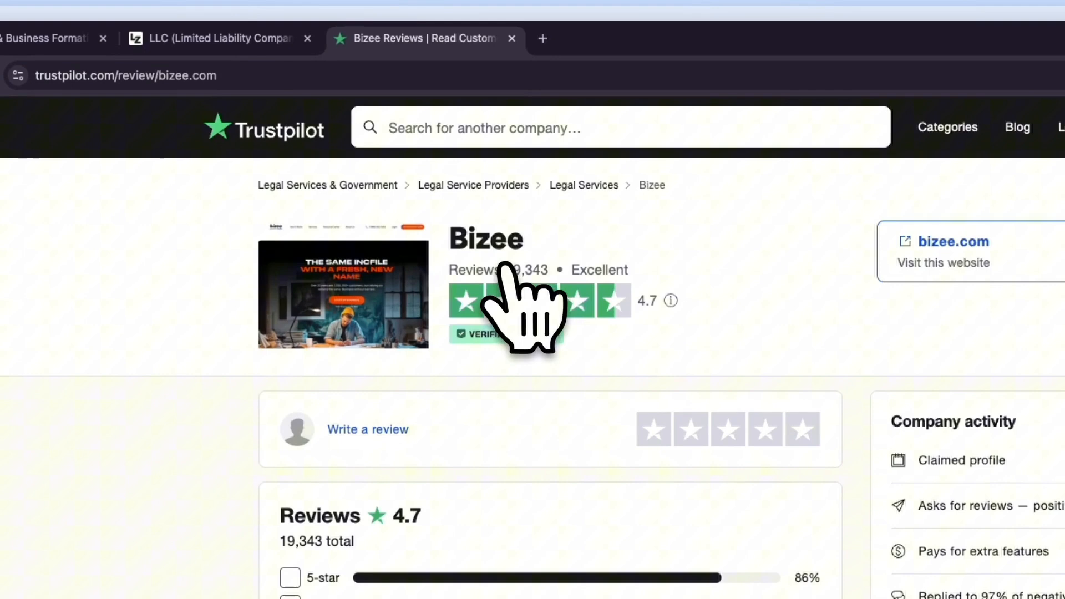
{"action": "mouse_move", "coordinate": [652, 339]}
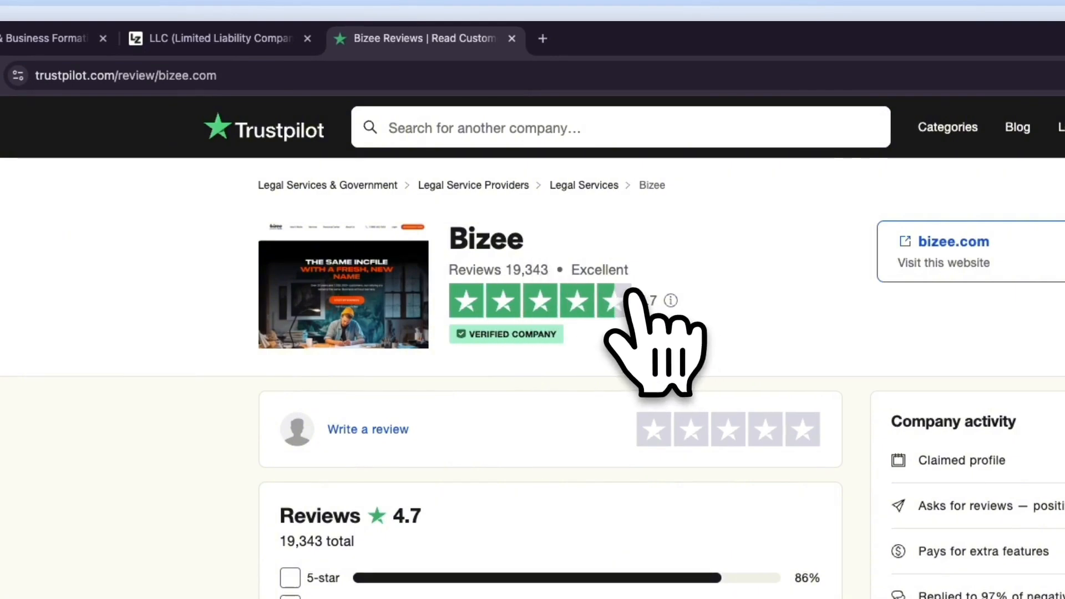
{"action": "mouse_move", "coordinate": [669, 339]}
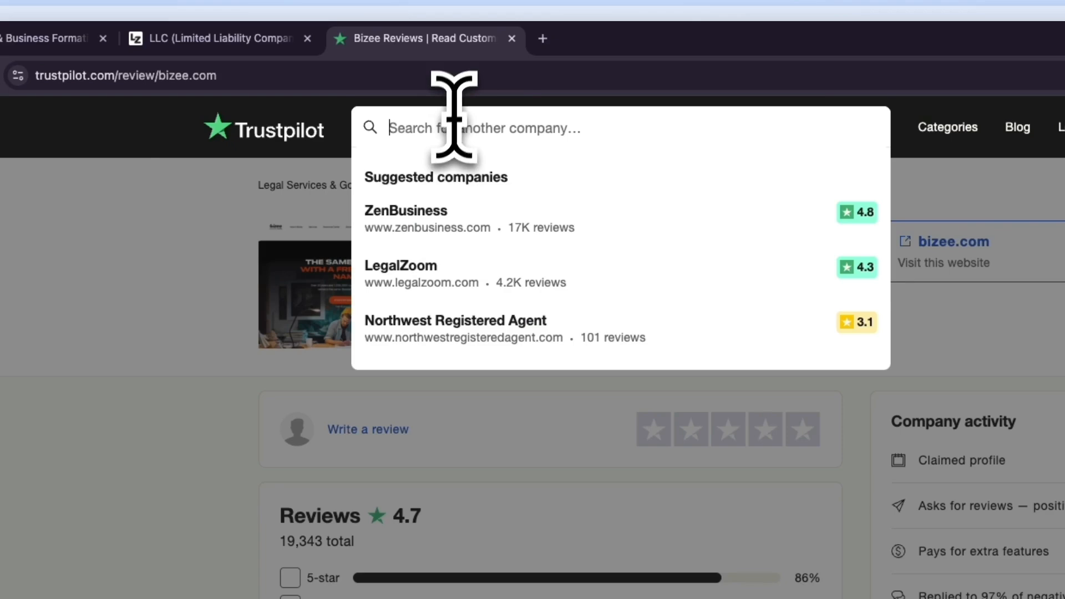
Step: Look up LegalZoom on Trustpilot (4.3 from 4,208 reviews versus Bizee's 4.7 from 19,343), then return to its plans
{"action": "left_click", "coordinate": [400, 265]}
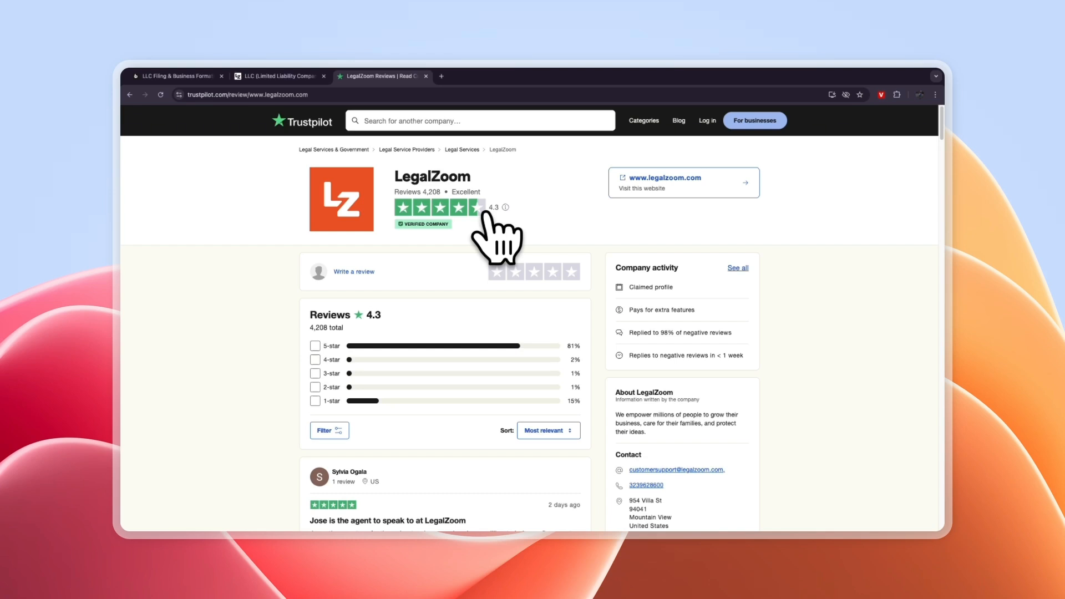
{"action": "mouse_move", "coordinate": [418, 176]}
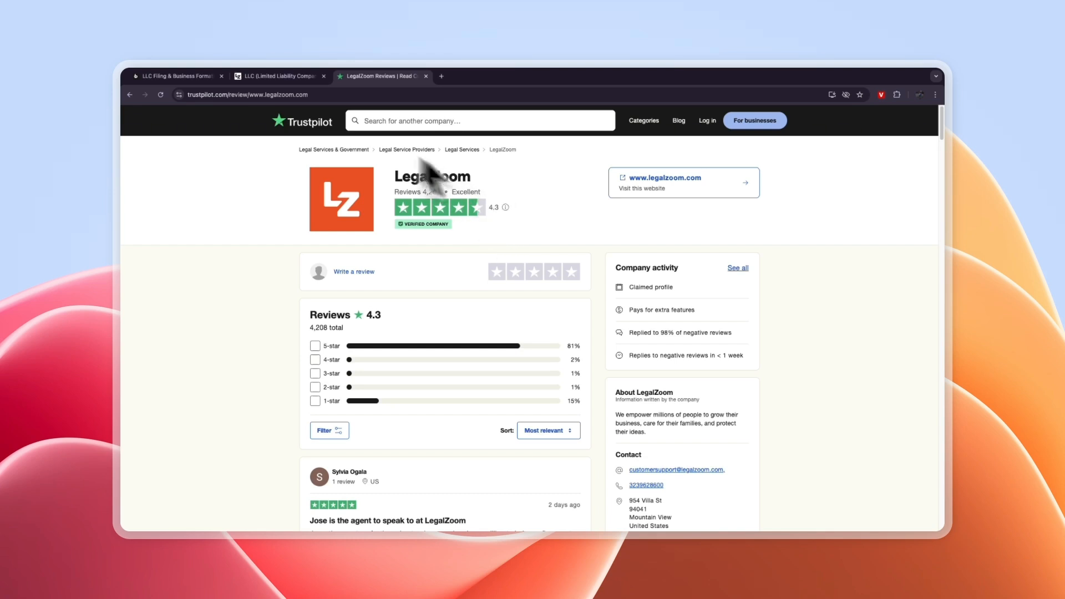
{"action": "left_click", "coordinate": [173, 75]}
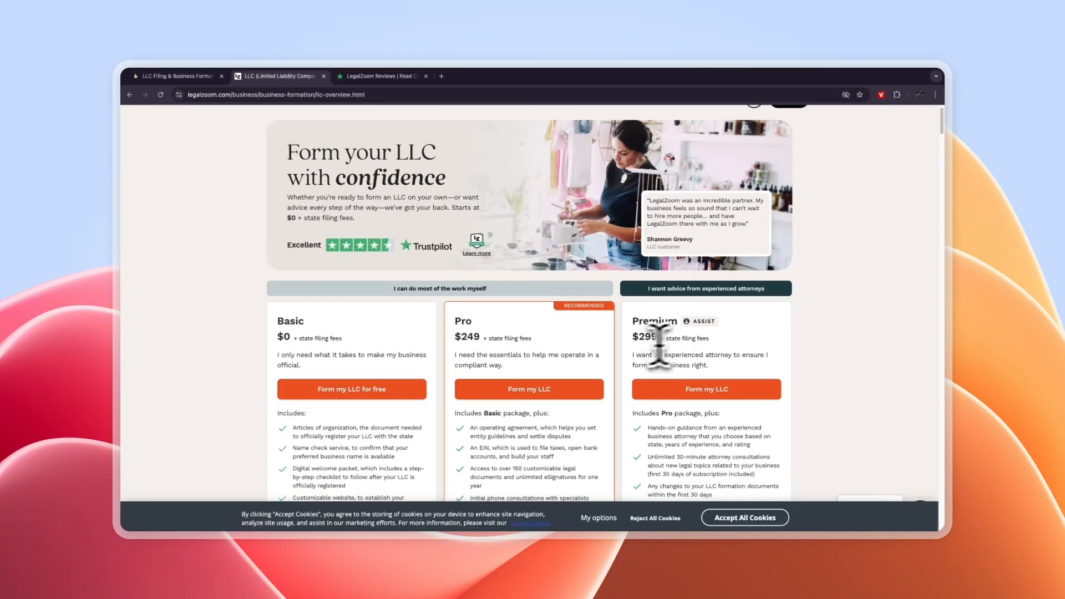
Step: Highlight 'experienced attorney' in LegalZoom Premium, glance at Bizee's packages, and return to LegalZoom's plans
{"action": "double_click", "coordinate": [700, 354]}
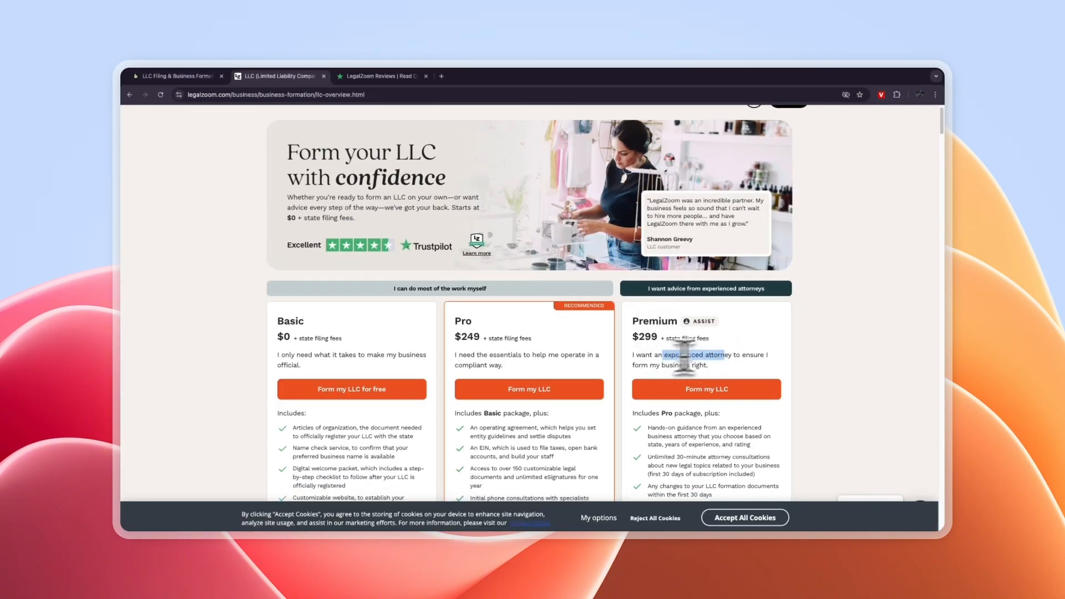
{"action": "mouse_move", "coordinate": [754, 377]}
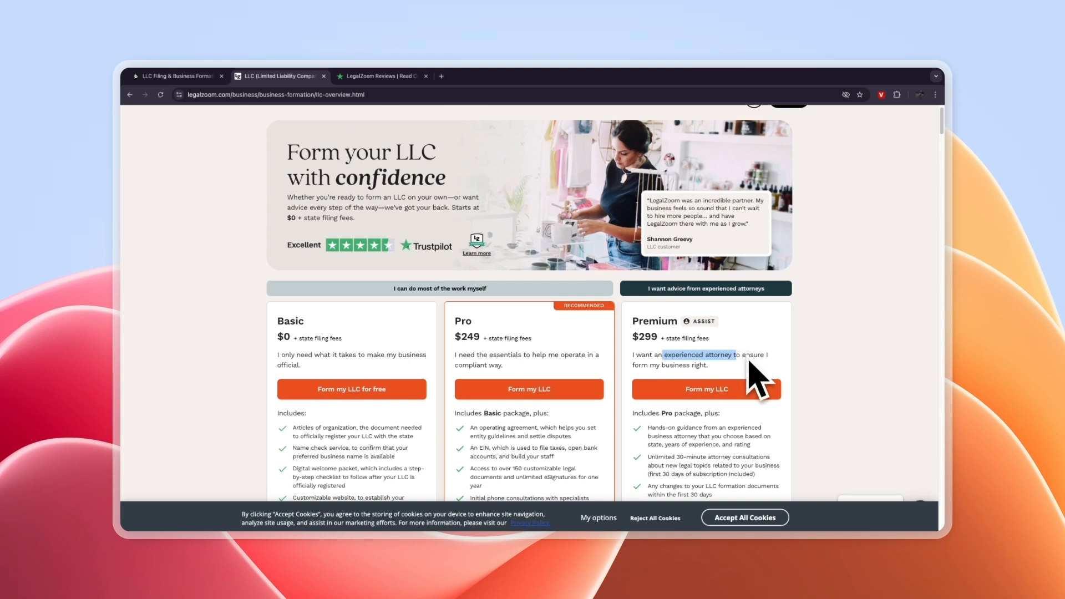
{"action": "mouse_move", "coordinate": [685, 367]}
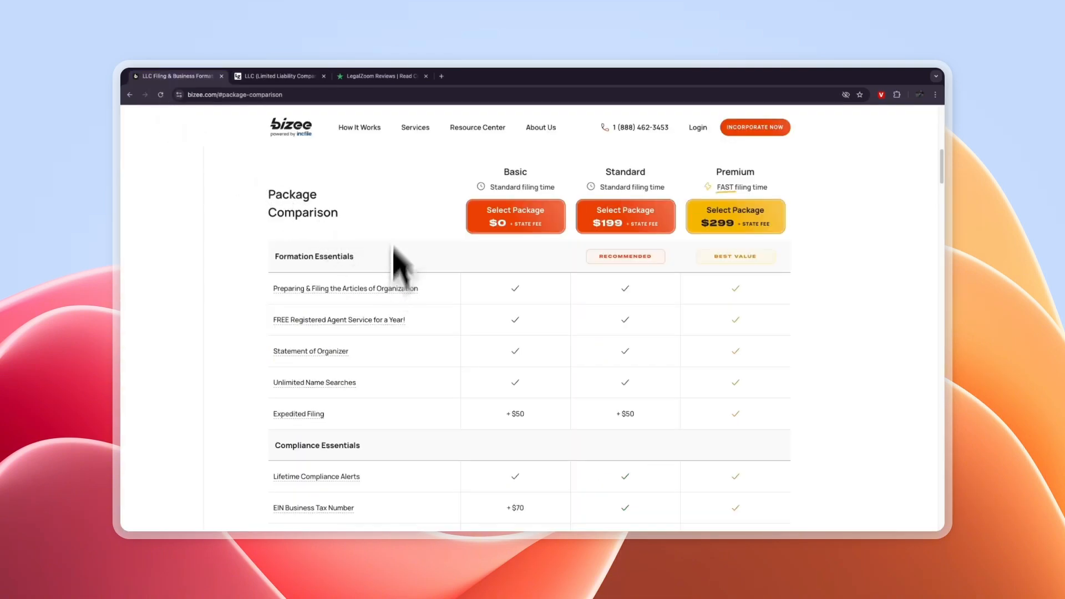
{"action": "left_click", "coordinate": [279, 75]}
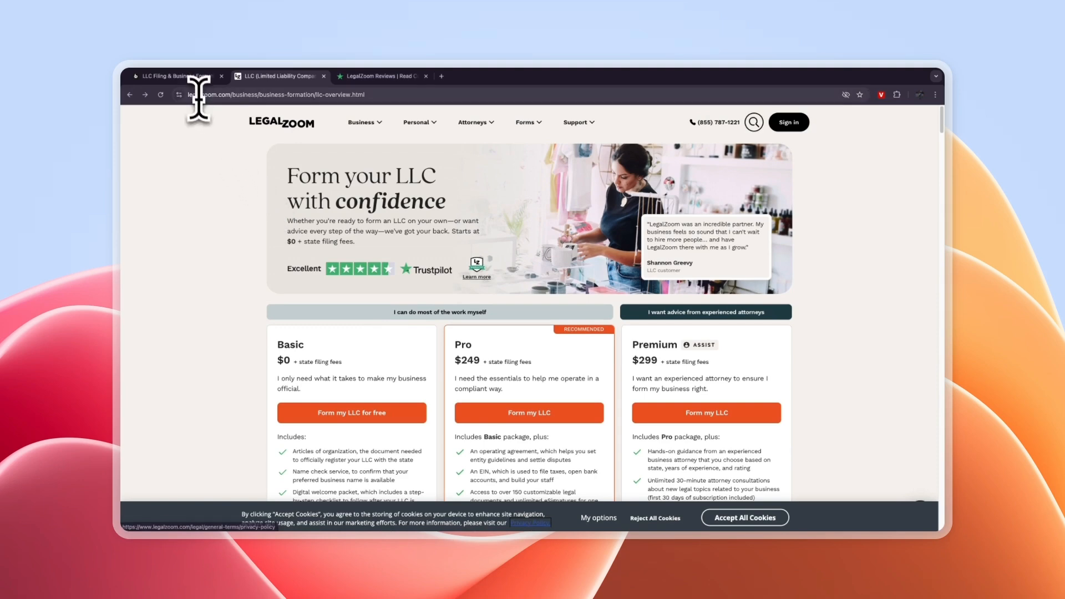
{"action": "mouse_move", "coordinate": [262, 173]}
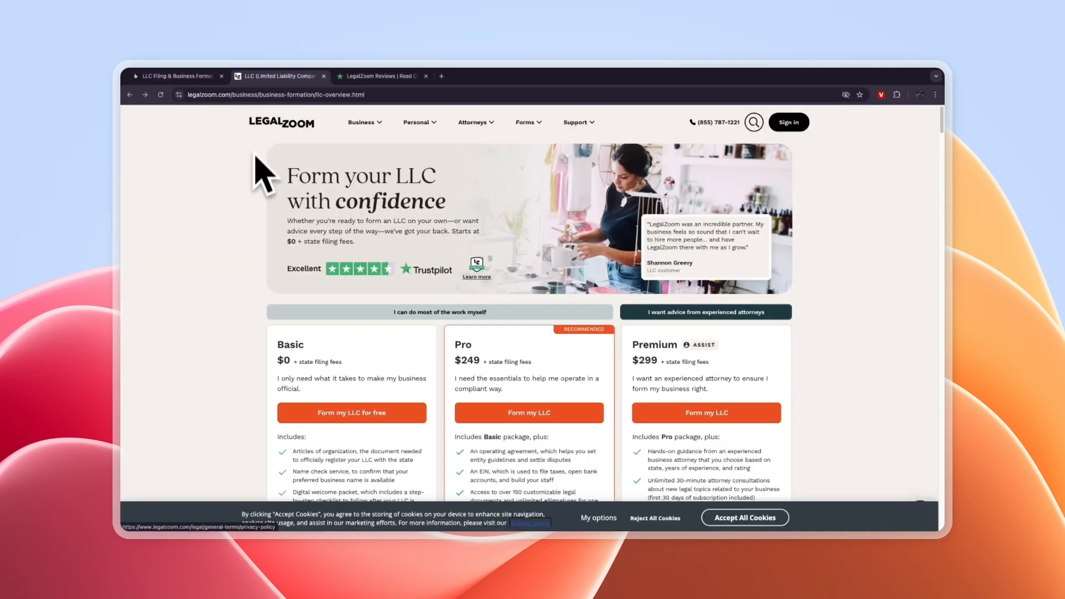